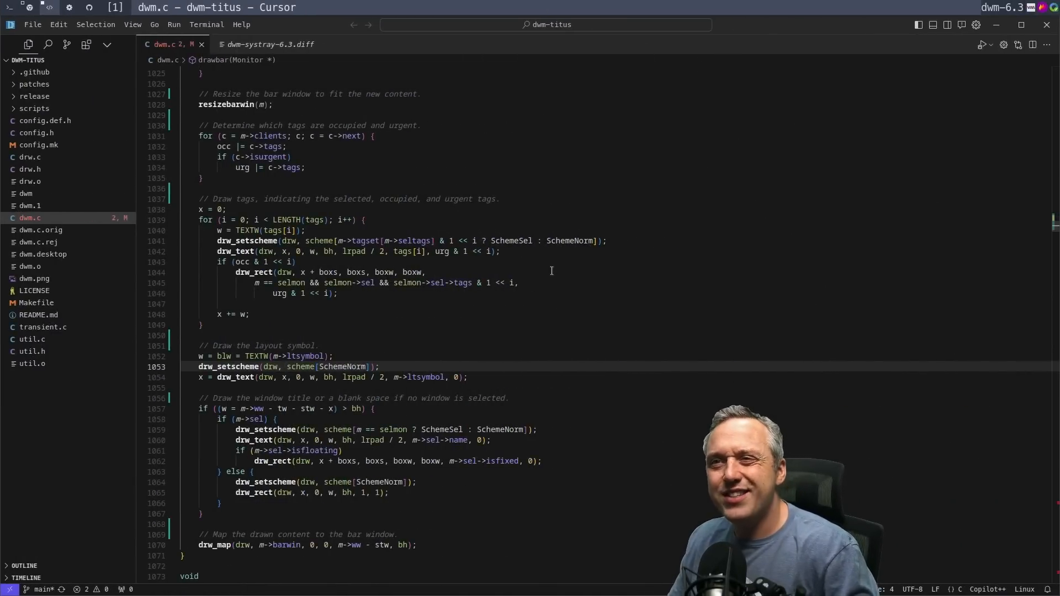
pyautogui.moveTo(551, 266)
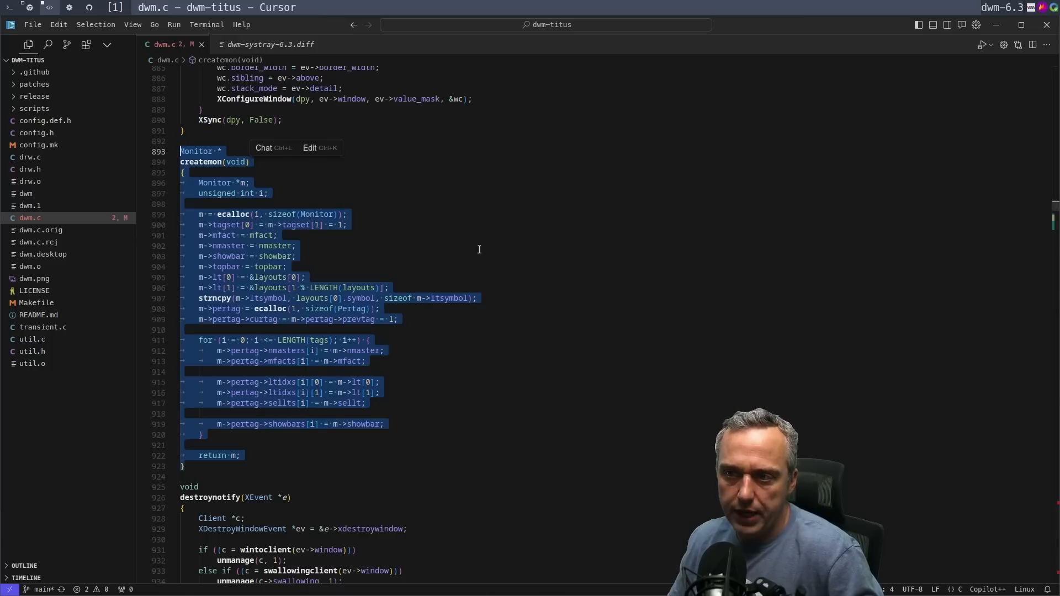
pyautogui.moveTo(521, 255)
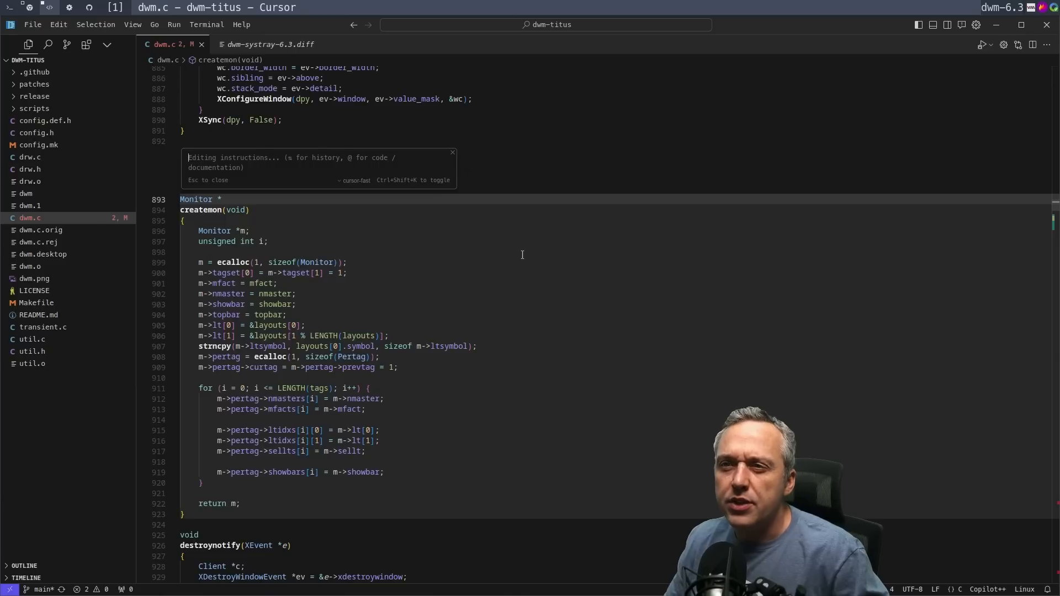
# - Ask the AI to explain and document createmon, review the comments, then reject them
pyautogui.write('explain this code to me and document it')
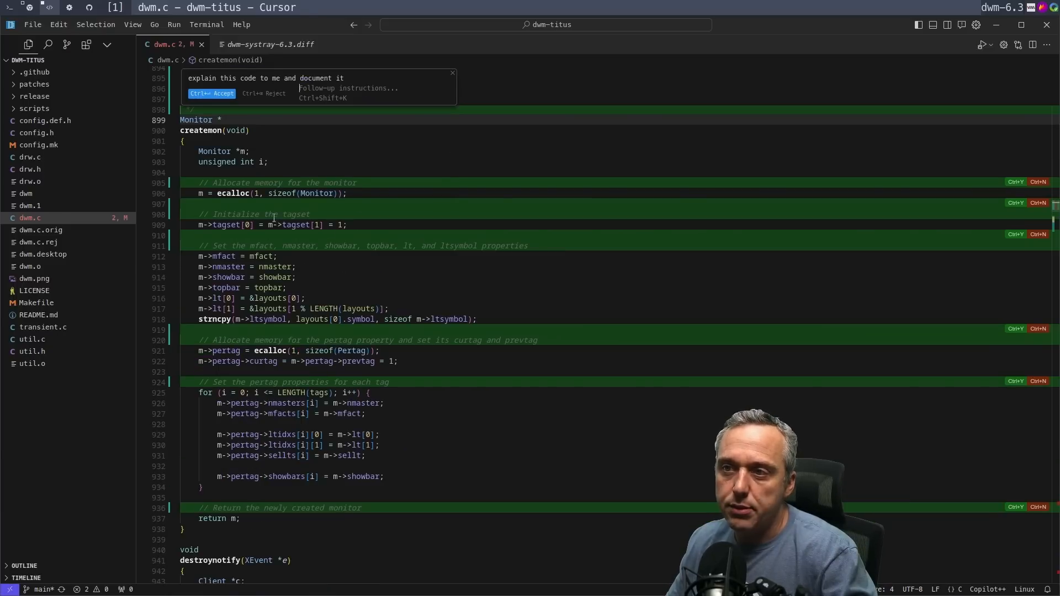
pyautogui.scroll(-3)
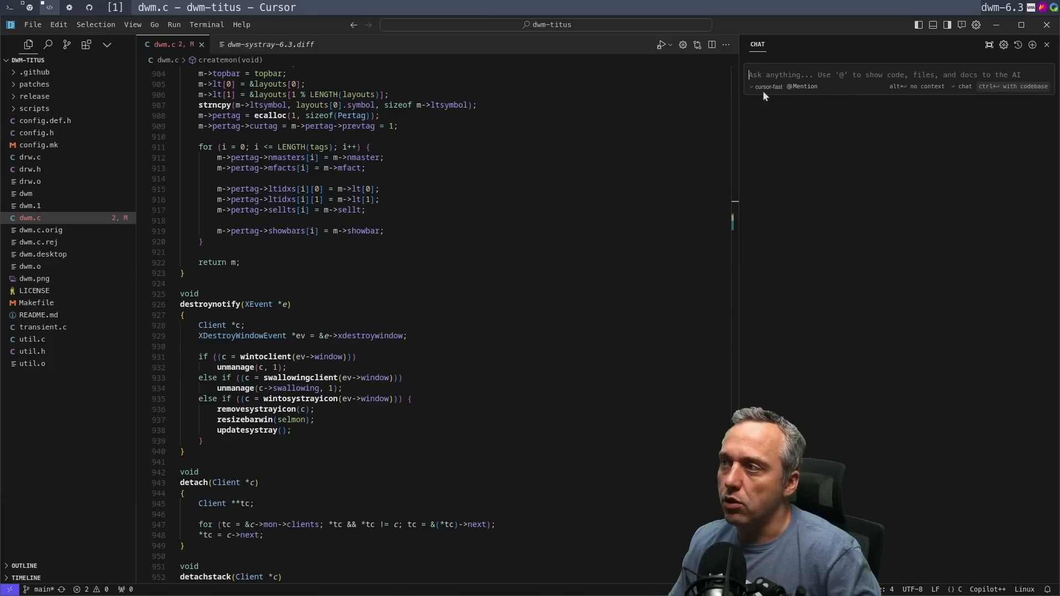
# - Set the chat panel's model to gpt-4 from the model dropdown
pyautogui.click(767, 87)
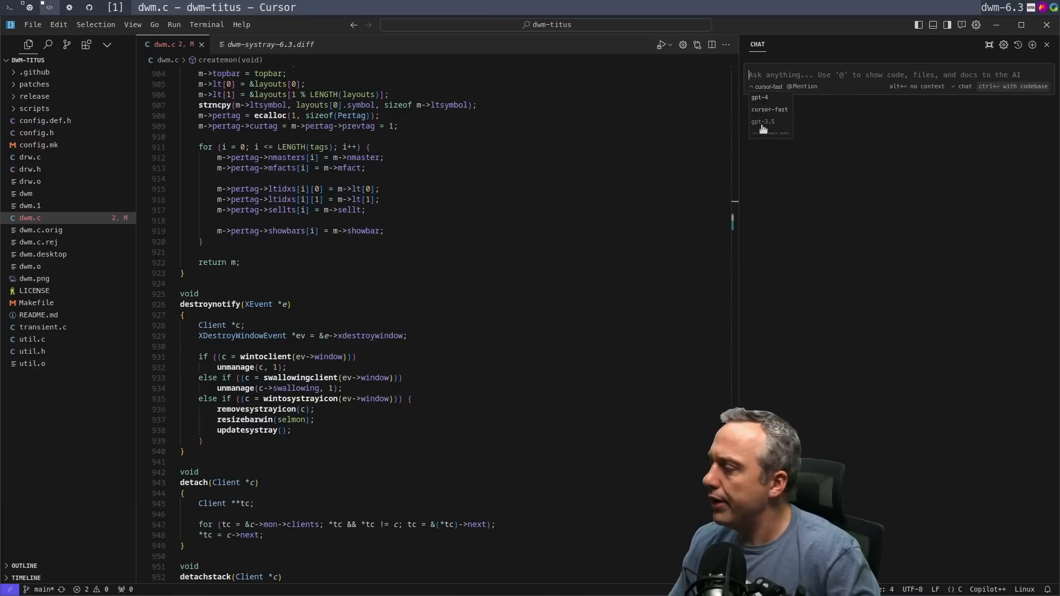
pyautogui.click(762, 97)
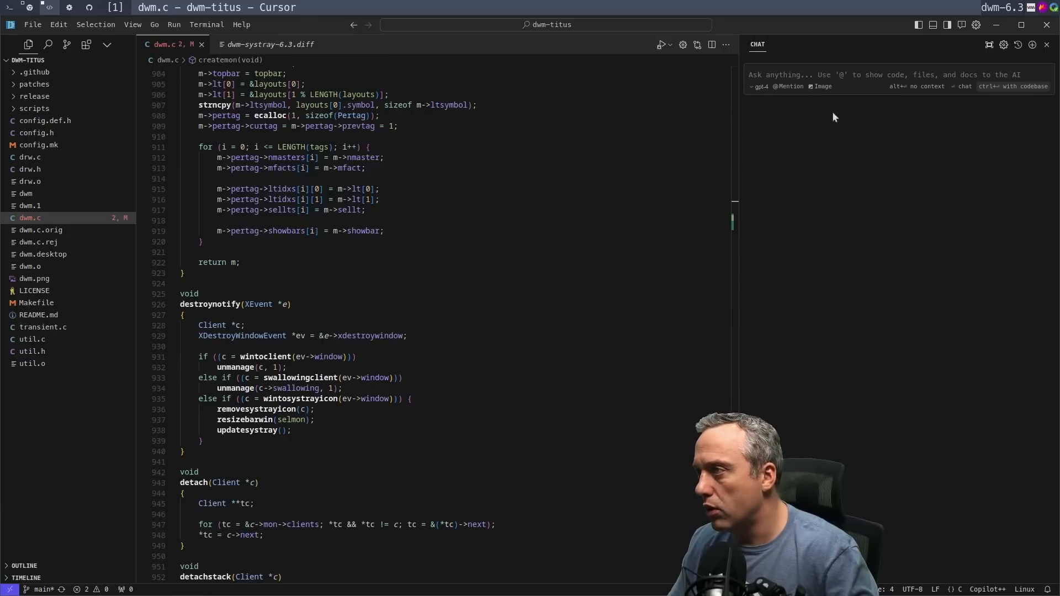
pyautogui.moveTo(676, 108)
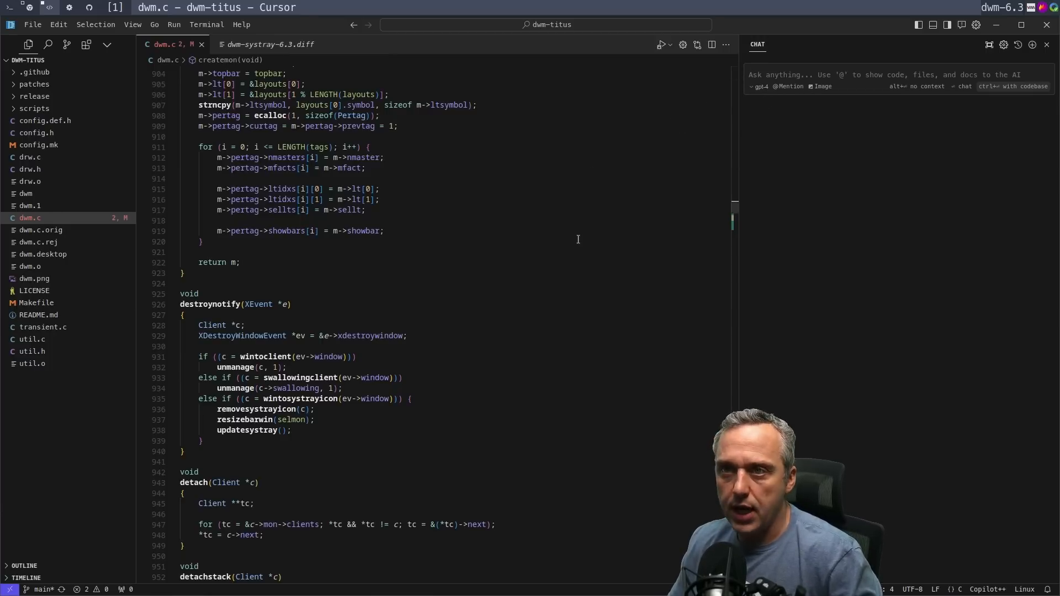
pyautogui.moveTo(461, 245)
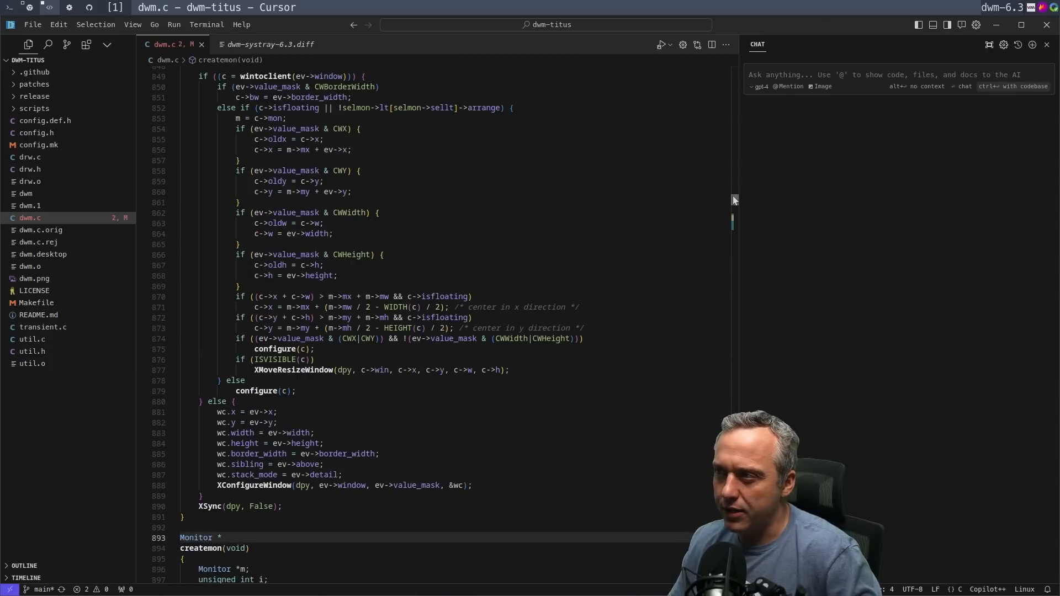
pyautogui.scroll(-3)
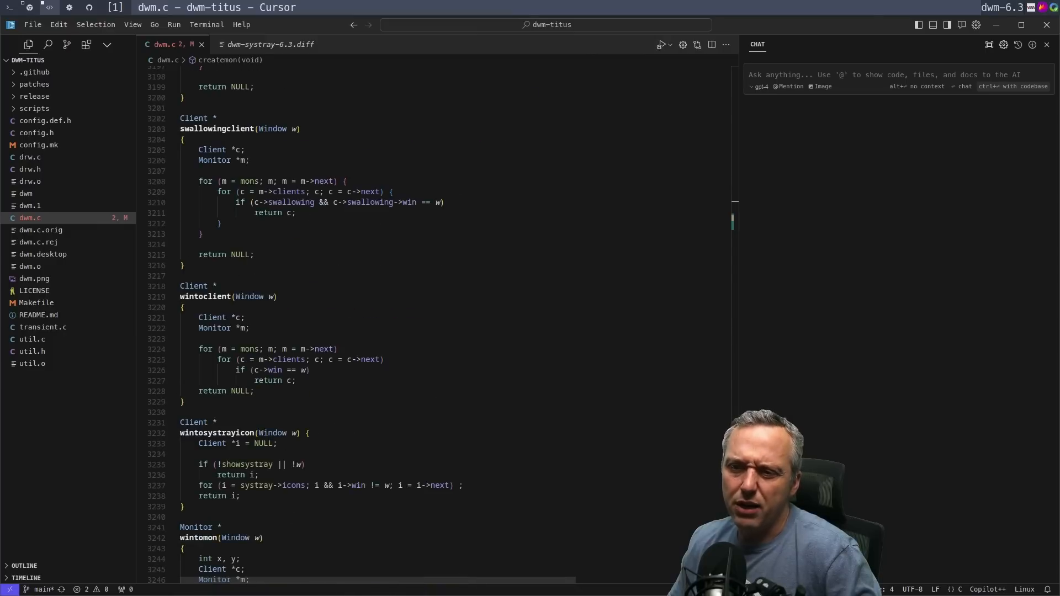
pyautogui.scroll(-3)
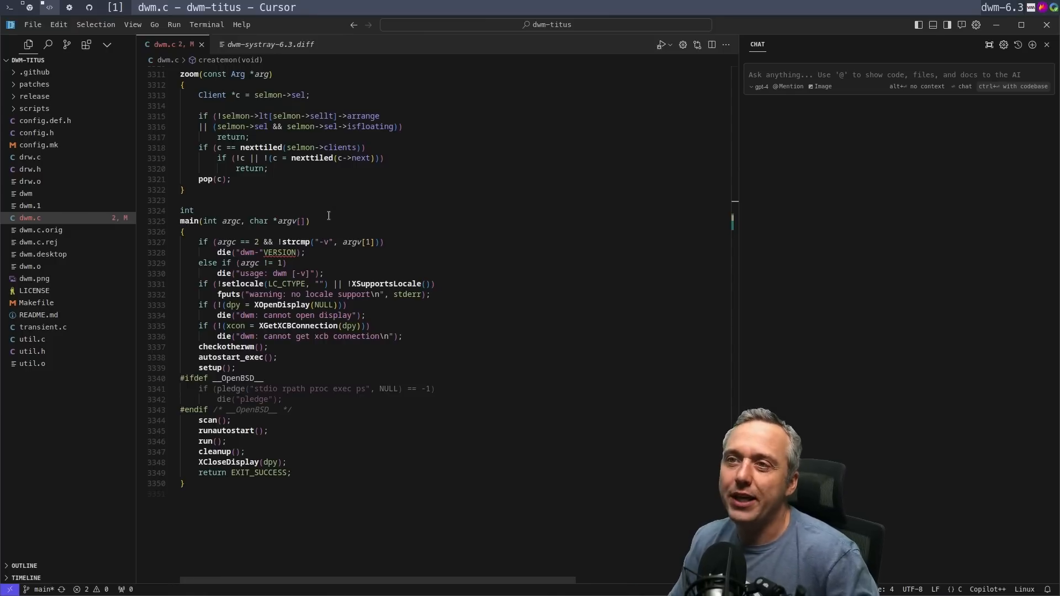
pyautogui.moveTo(489, 268)
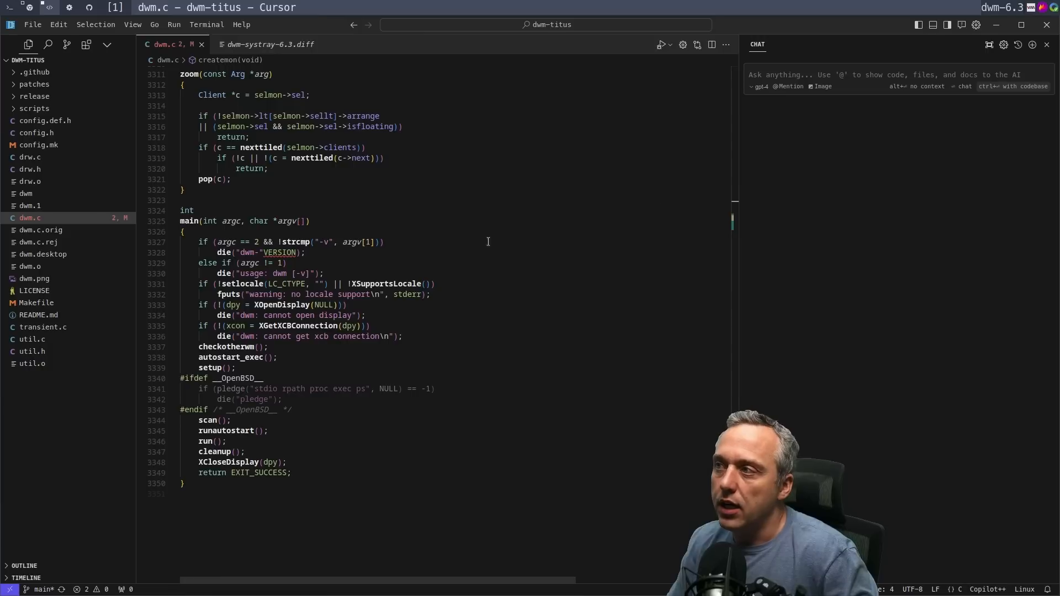
pyautogui.moveTo(591, 276)
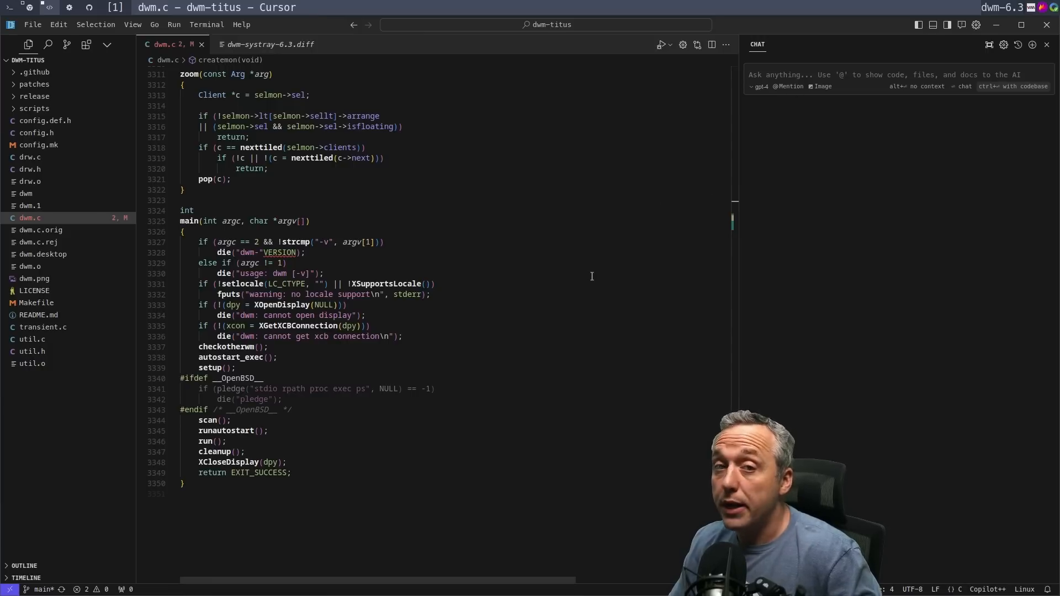
pyautogui.moveTo(541, 260)
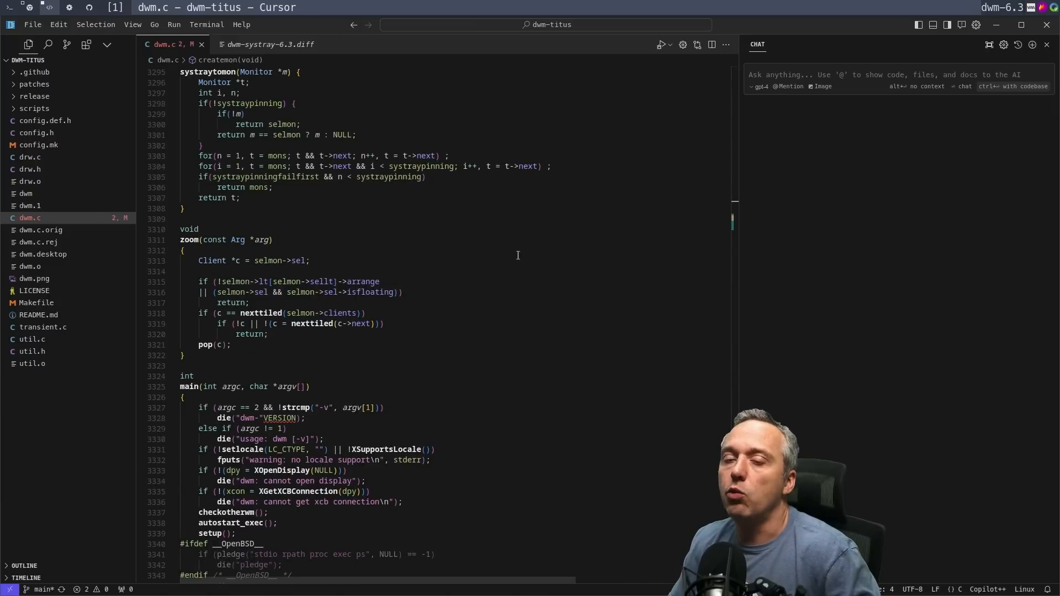
# - Open the website project folder and open remove-youtube-shorts.md from content/posts/2024
pyautogui.click(32, 24)
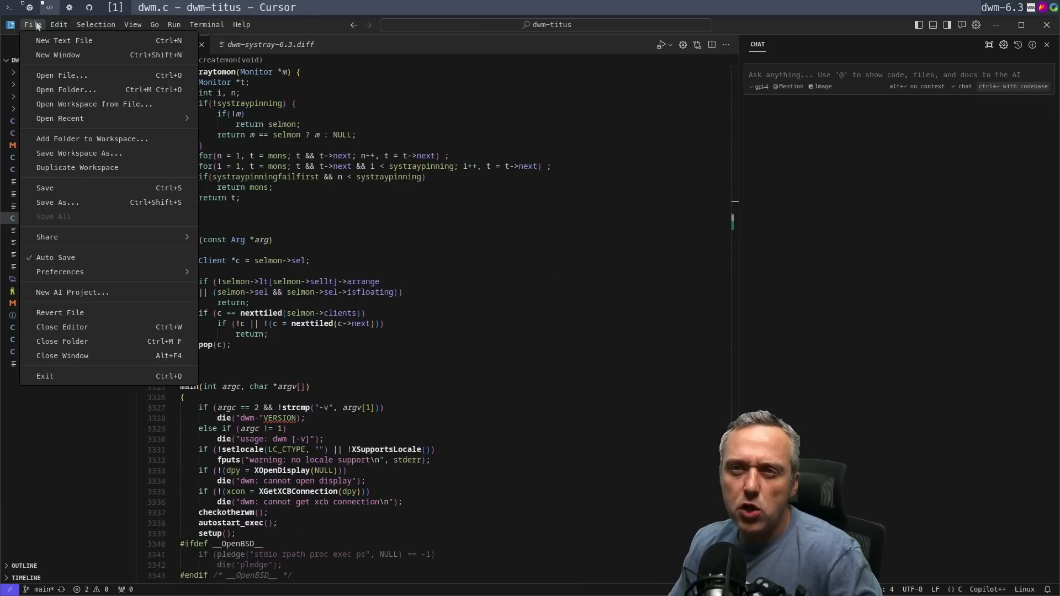
pyautogui.click(66, 89)
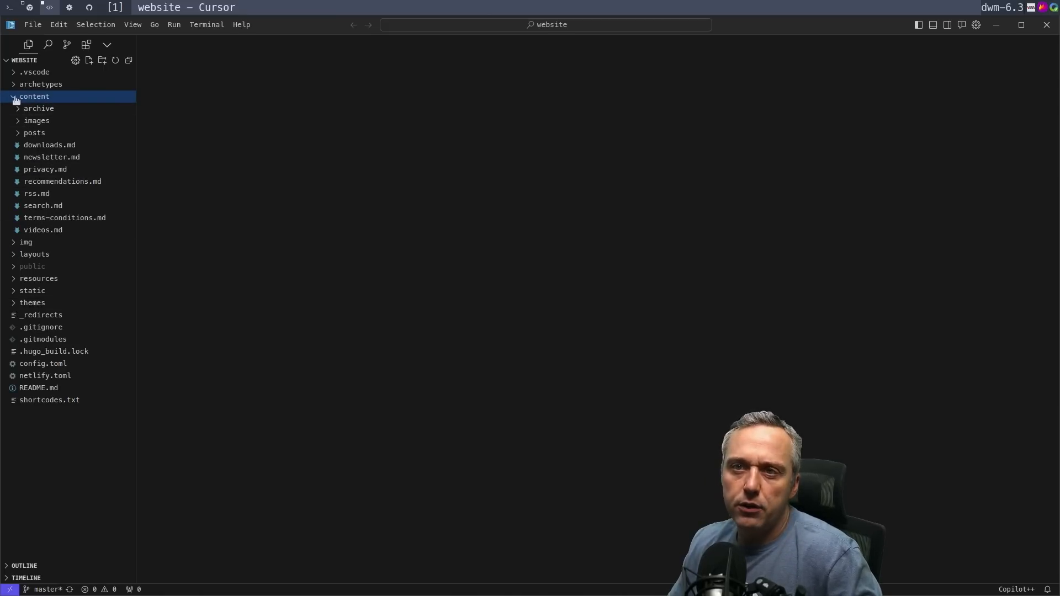
pyautogui.click(34, 132)
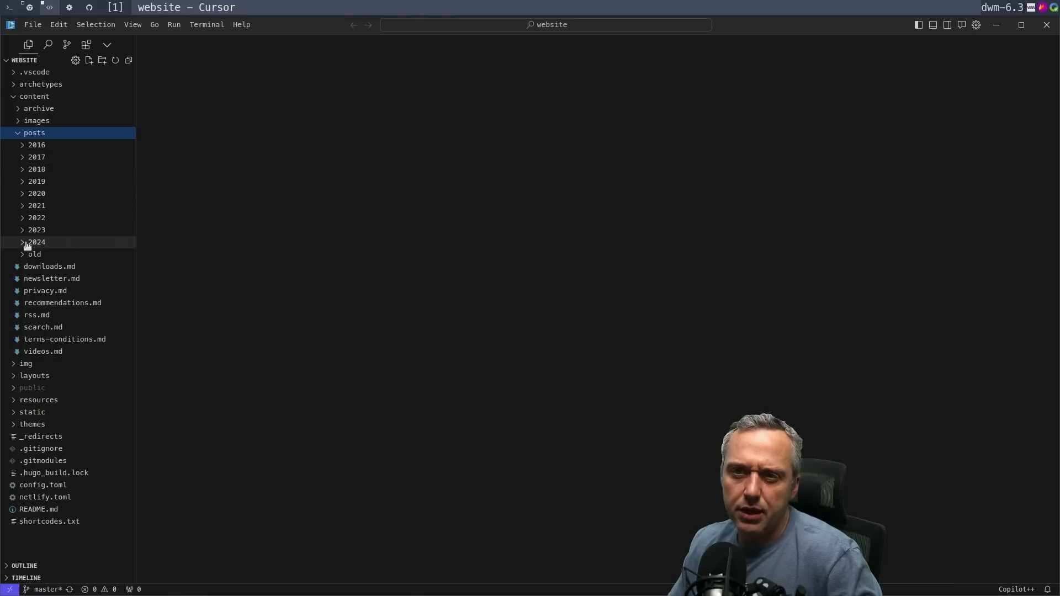
pyautogui.click(36, 242)
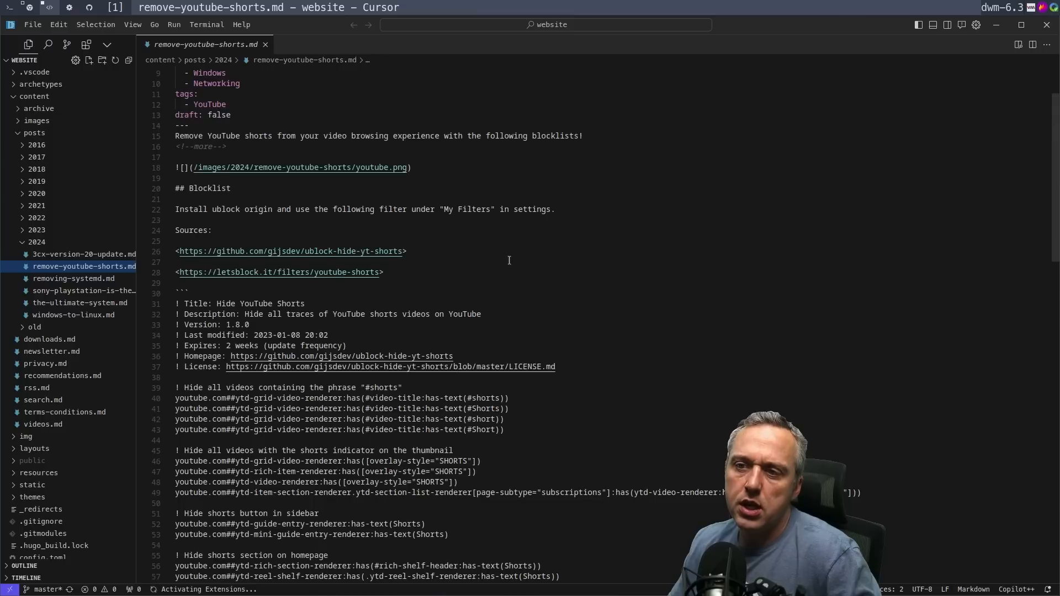
pyautogui.scroll(-3)
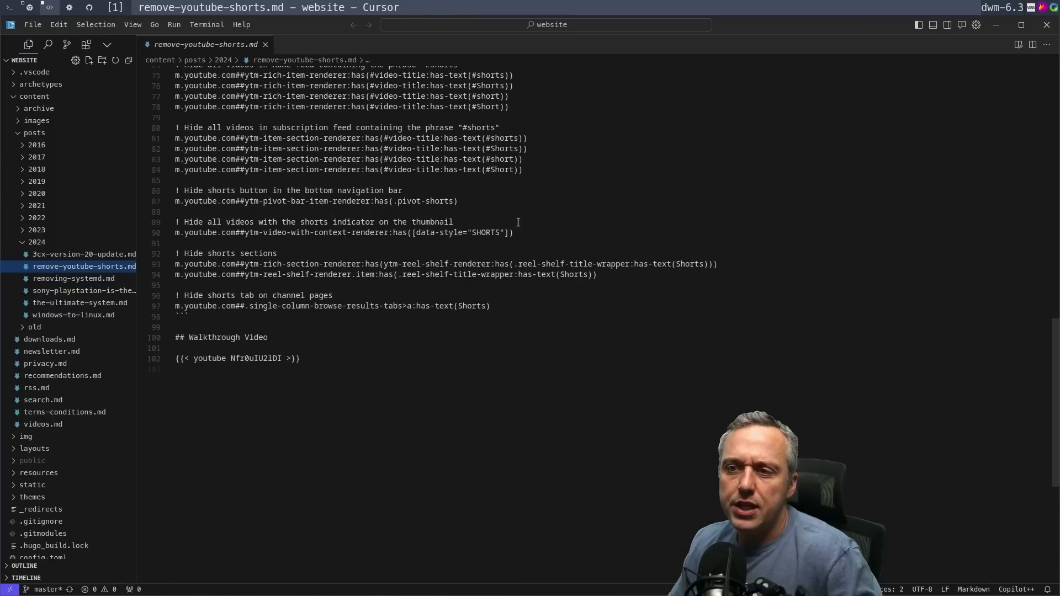
pyautogui.scroll(3)
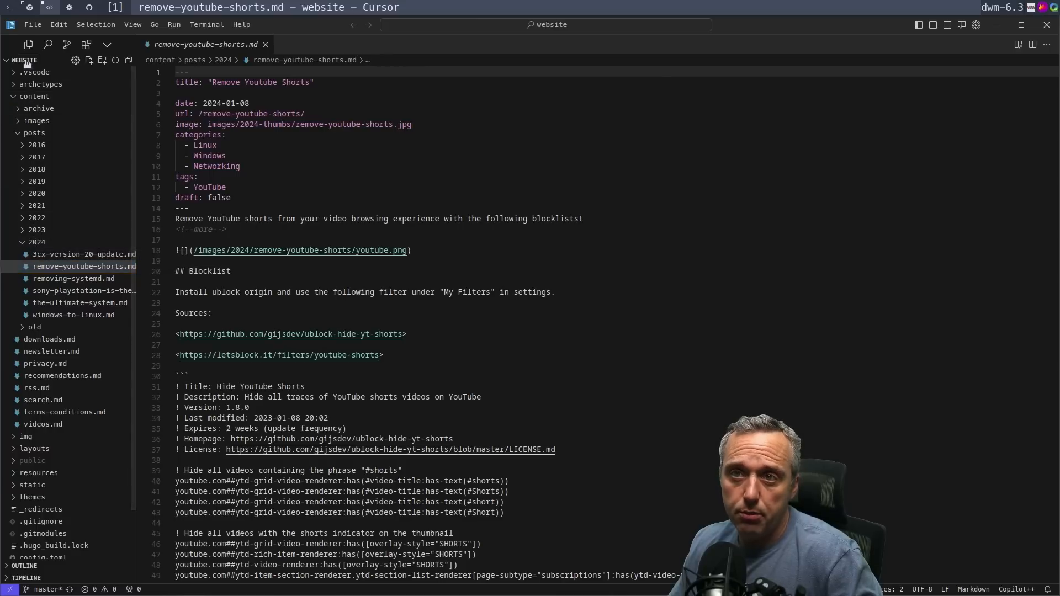
# - Run 'hugo new posts/2024/cursor-editor.md' in the terminal and open the new post
pyautogui.click(34, 72)
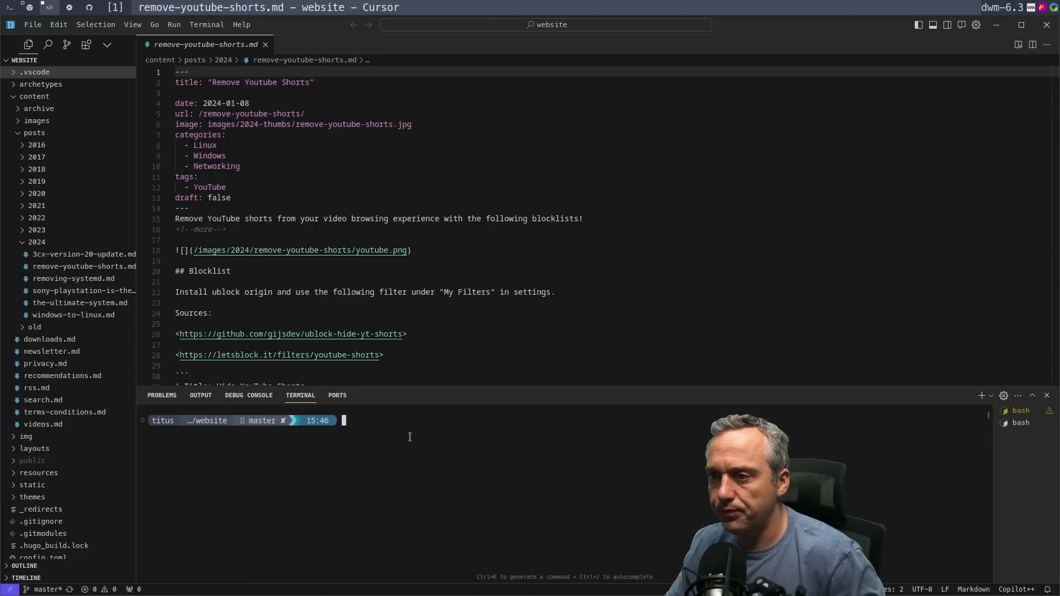
pyautogui.write('hugo new posts/2024/cursor-sh')
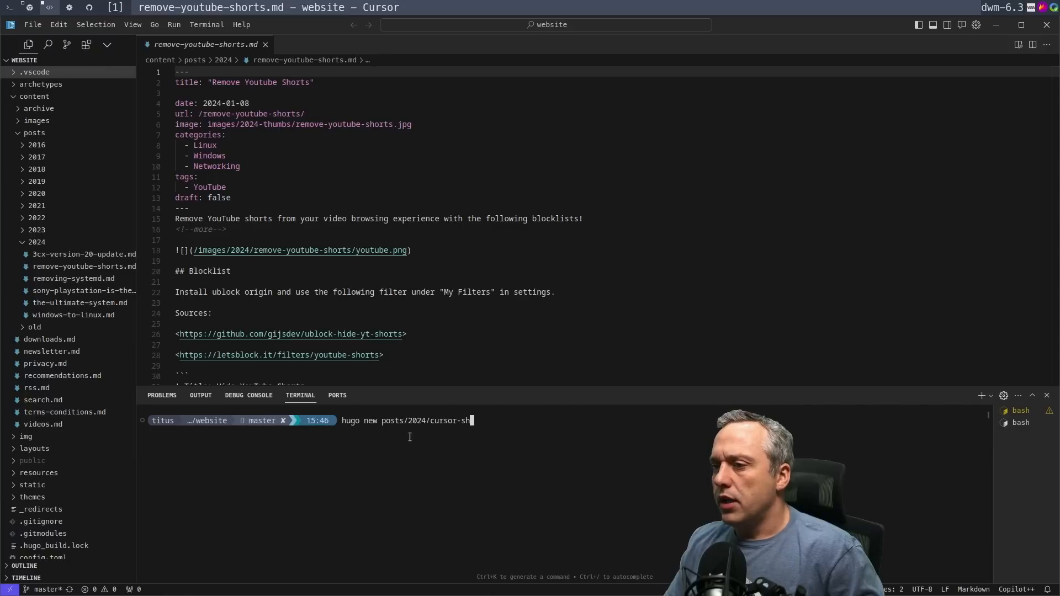
pyautogui.write('editor.md')
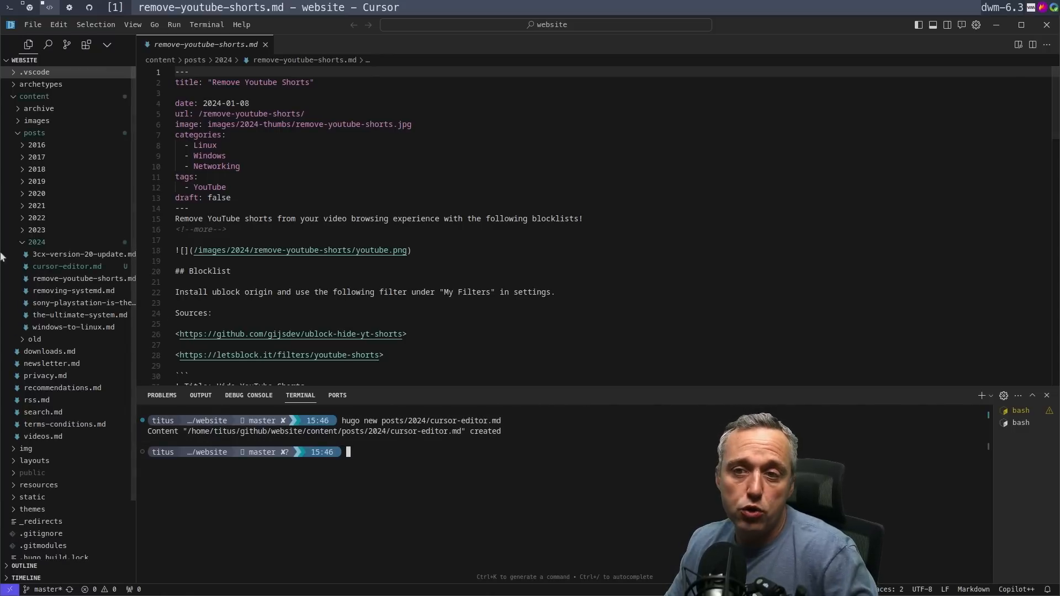
pyautogui.click(67, 265)
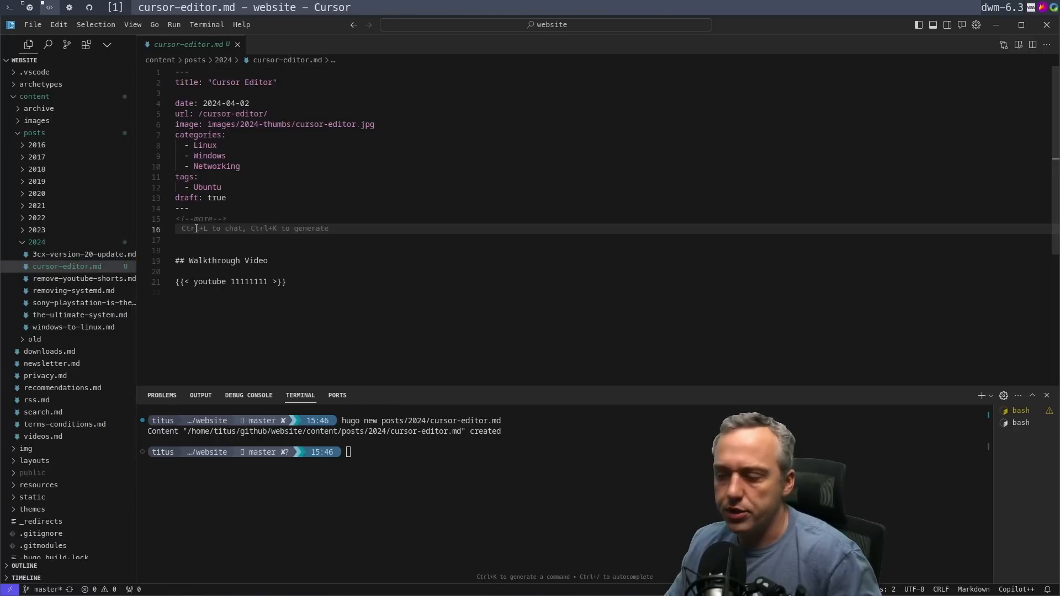
# - Start an inline AI prompt on line 16 reading 'write an article'
pyautogui.press('Ctrl+k')
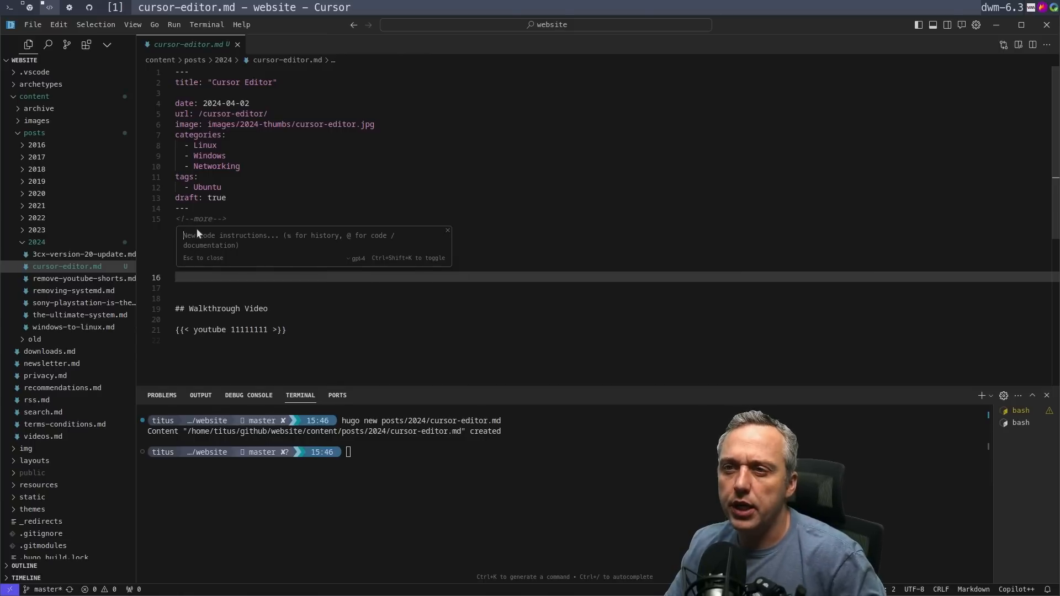
pyautogui.write('write an art')
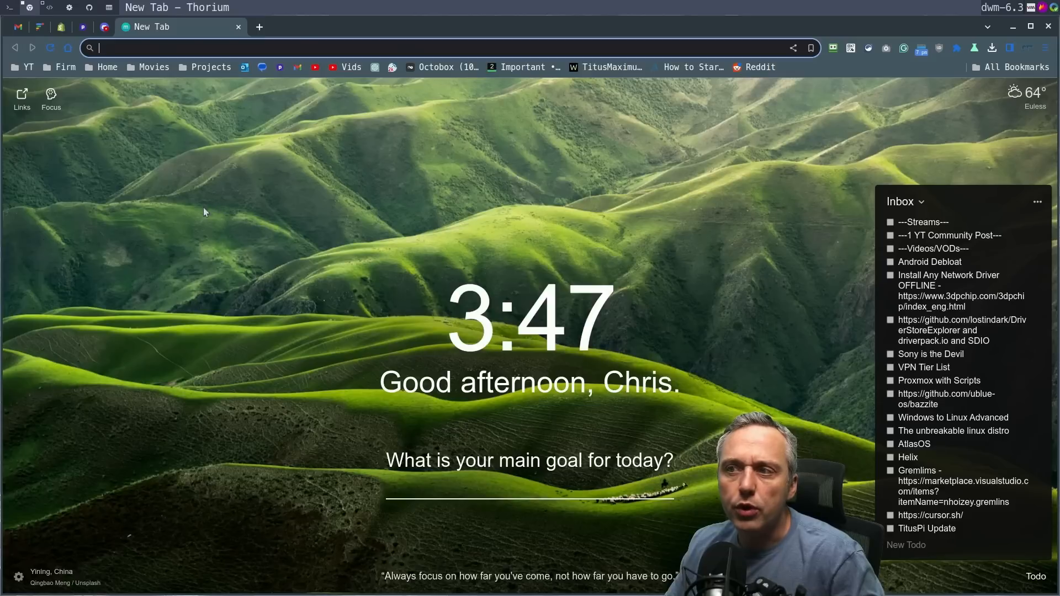
# - Go to cursor.sh from a new Thorium tab and select its URL for copying
pyautogui.write('cursor')
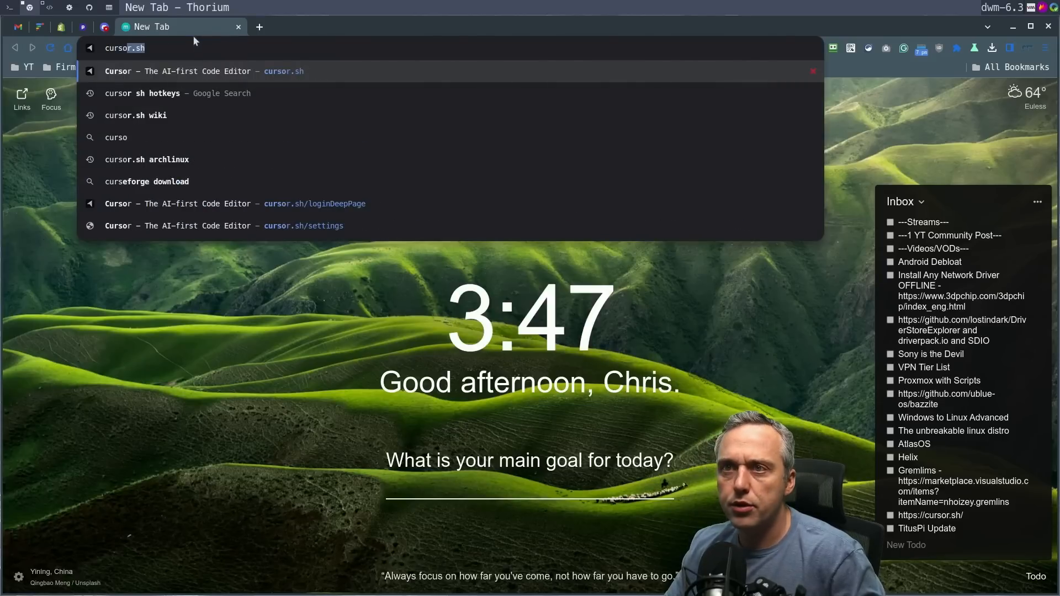
pyautogui.click(202, 71)
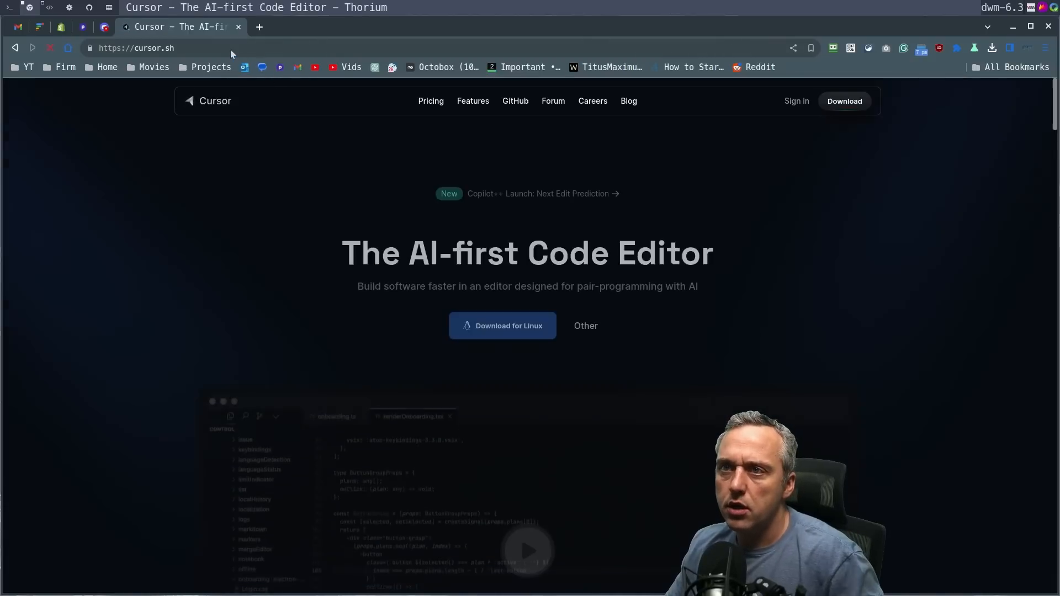
pyautogui.click(135, 48)
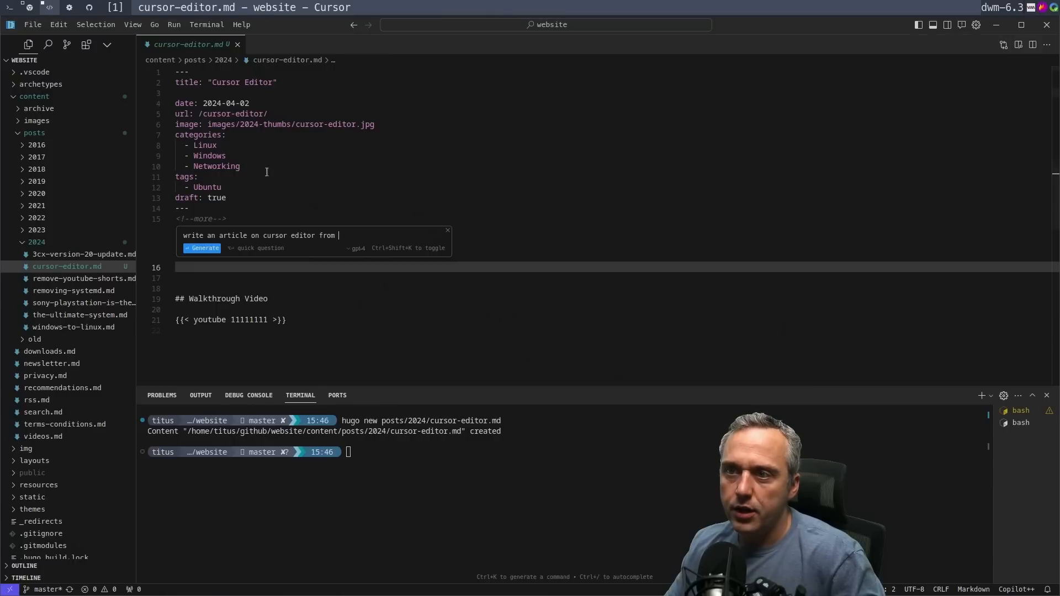
pyautogui.write('@https://cursor.sh/')
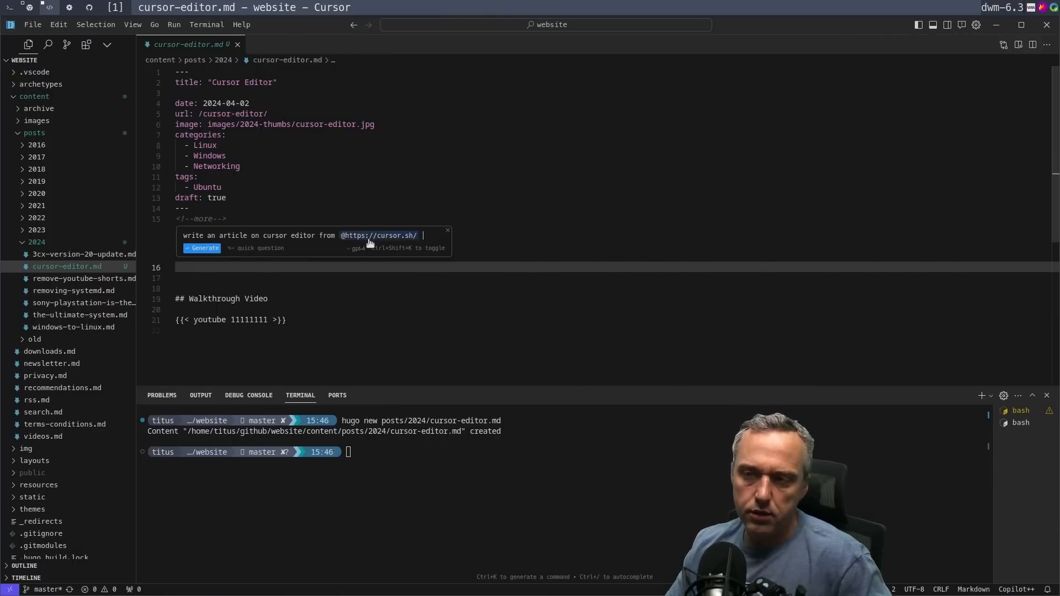
pyautogui.click(201, 248)
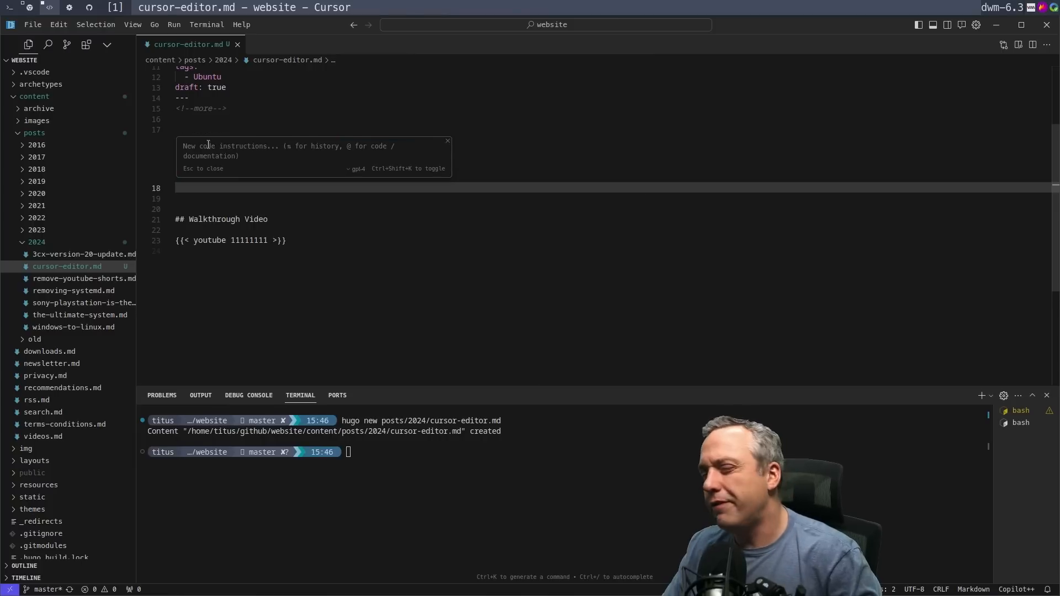
pyautogui.write('@')
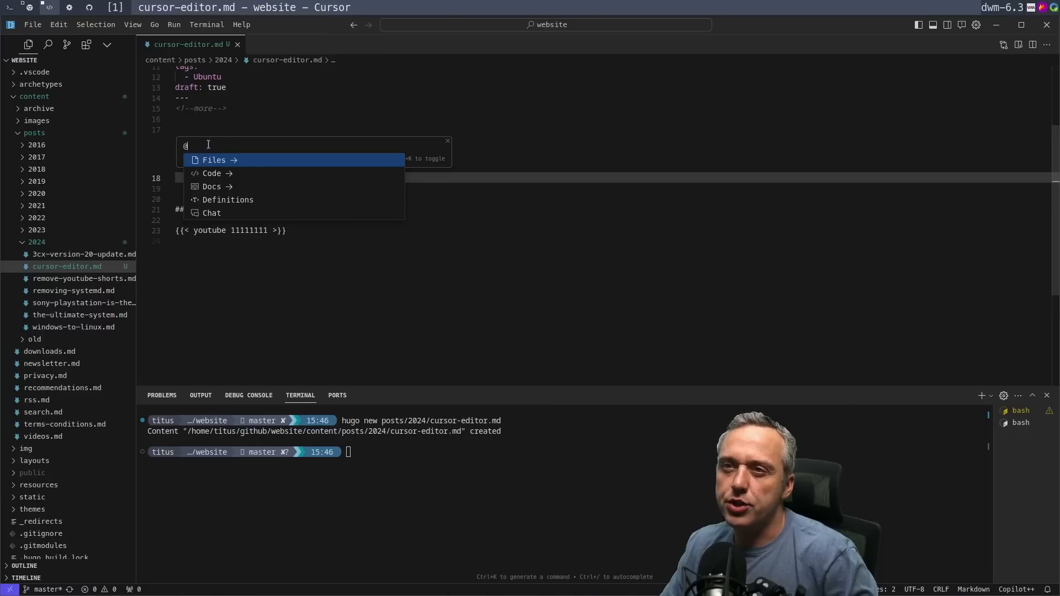
pyautogui.moveTo(217, 186)
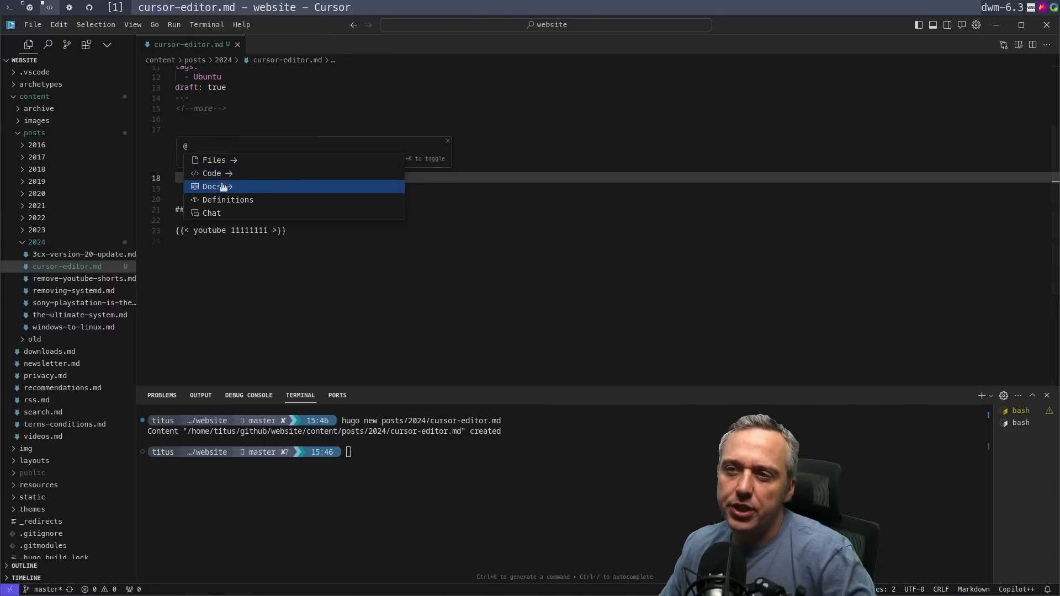
pyautogui.click(215, 186)
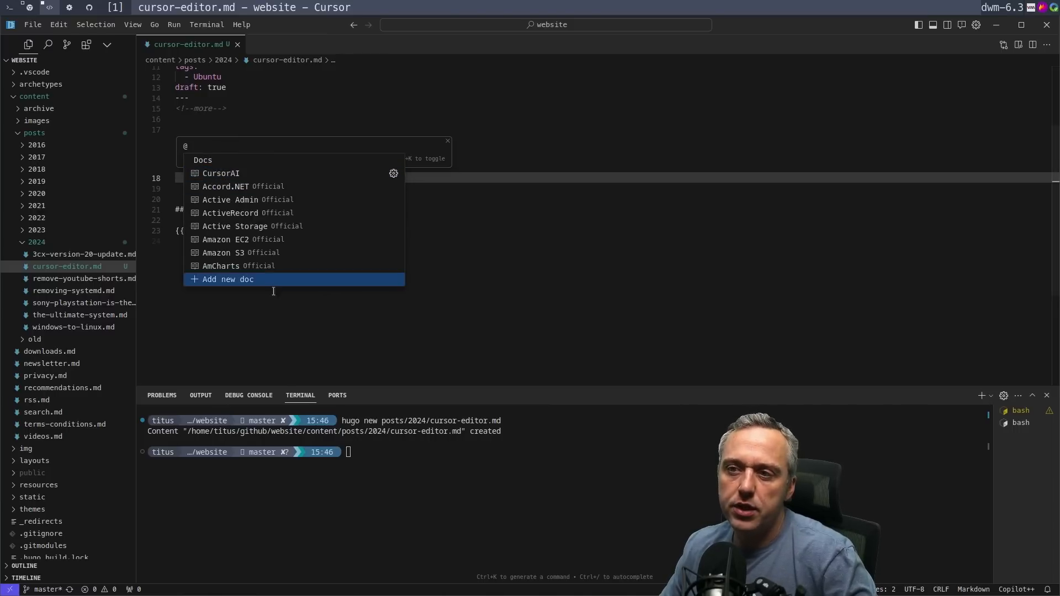
pyautogui.click(227, 280)
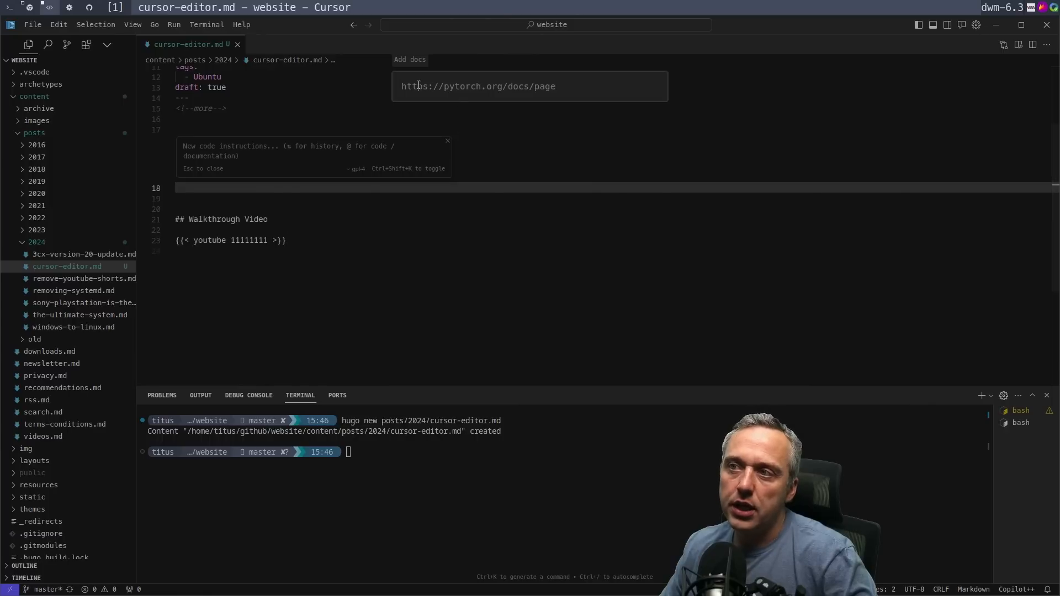
pyautogui.write('https://cursor.sh/')
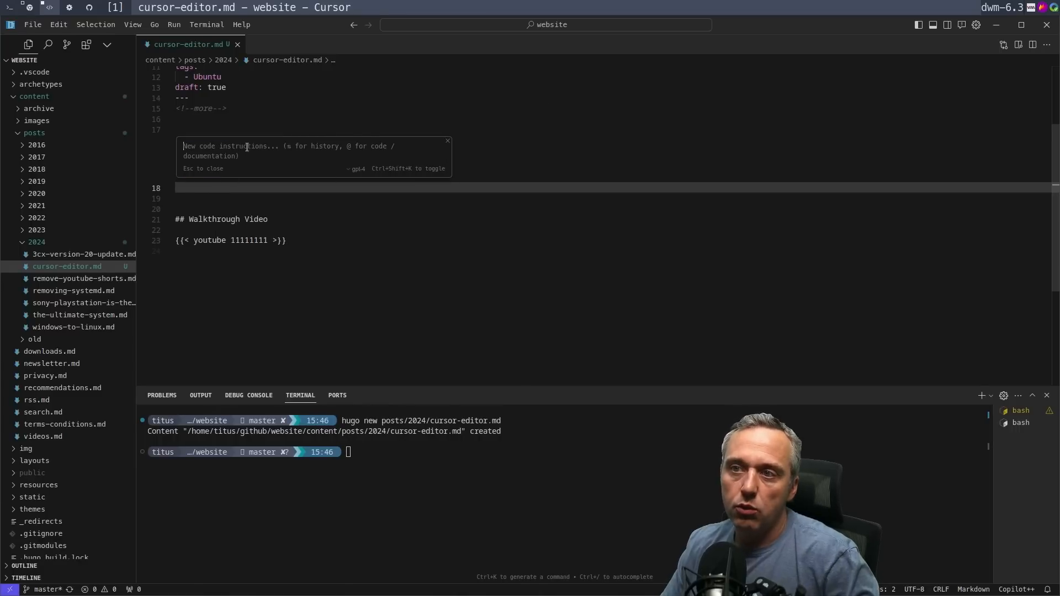
pyautogui.write('@')
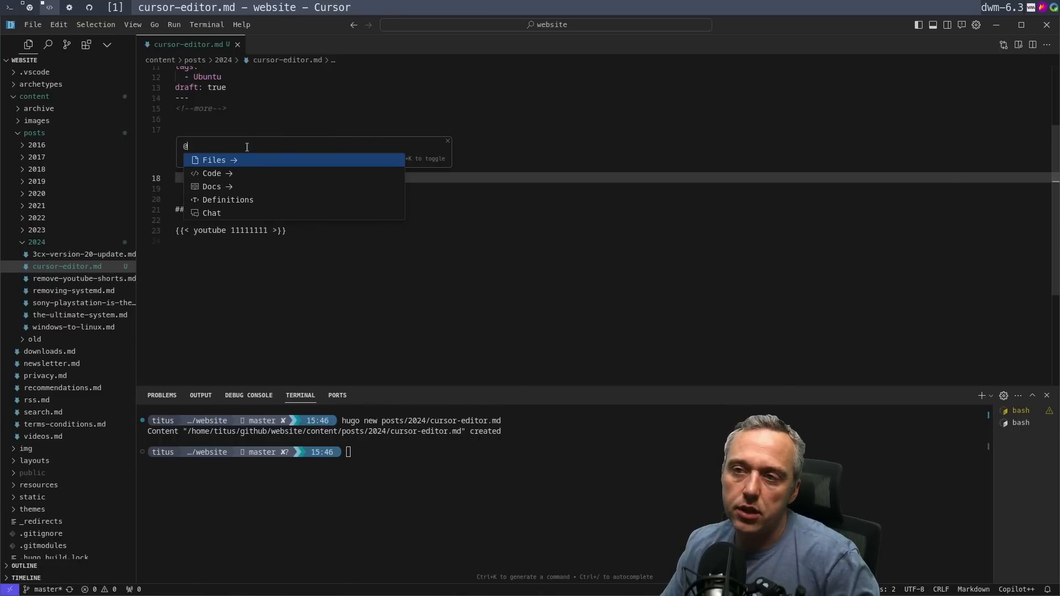
pyautogui.click(211, 187)
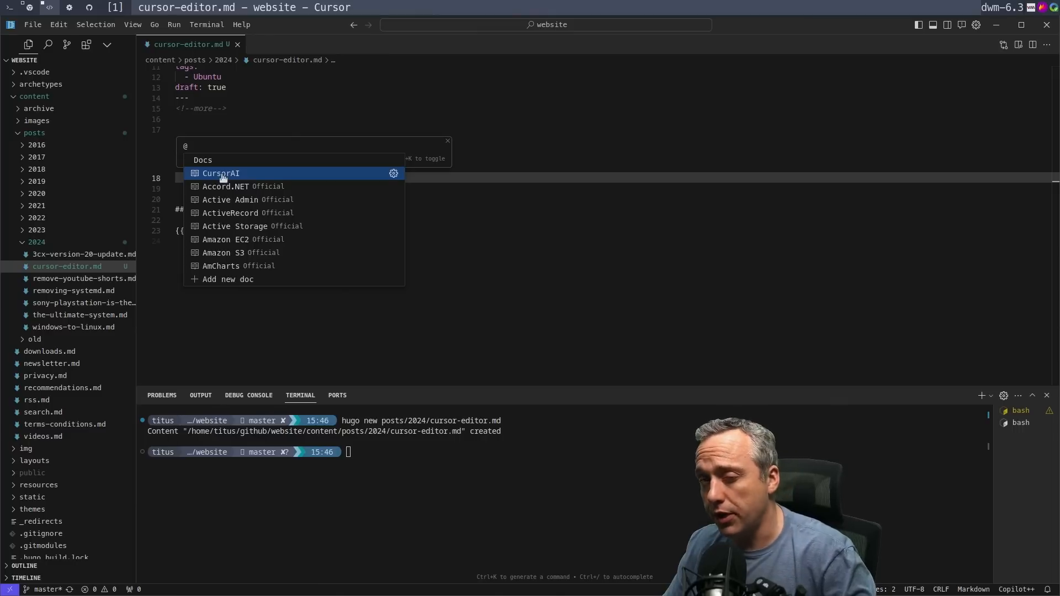
pyautogui.click(220, 173)
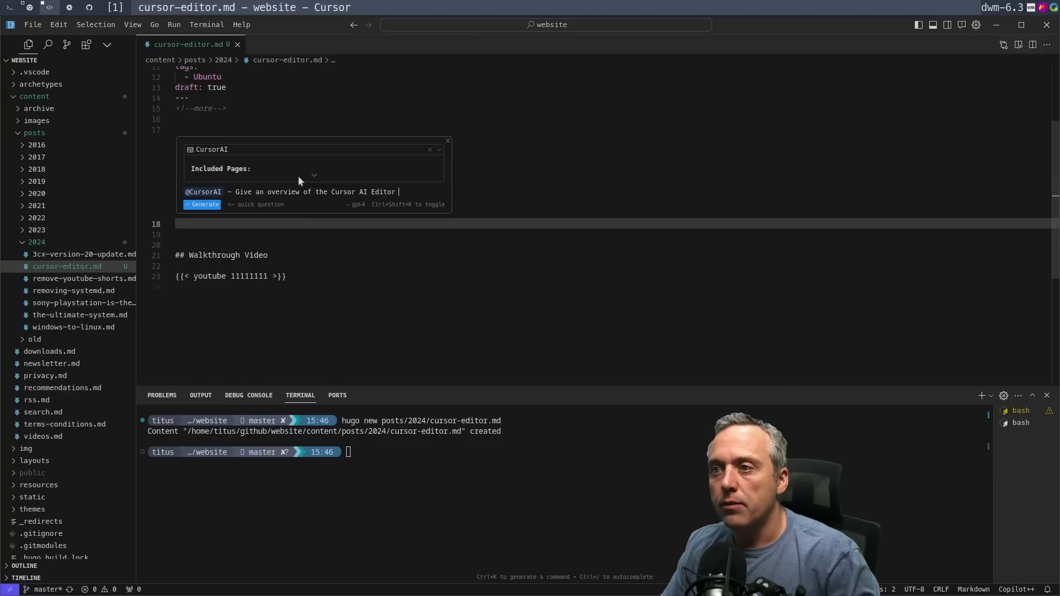
pyautogui.write('and tips and tri')
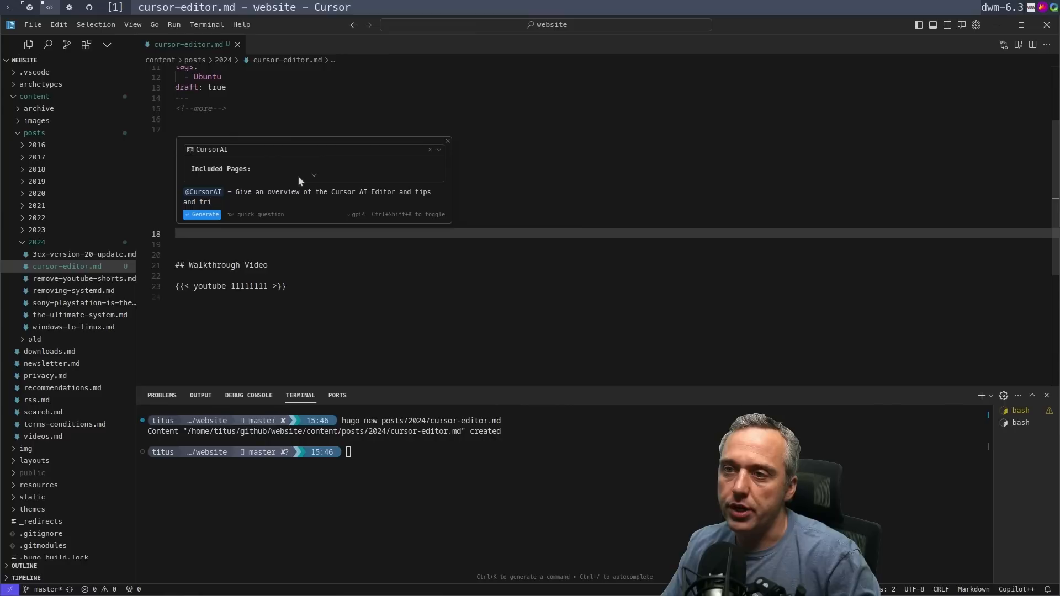
pyautogui.click(201, 215)
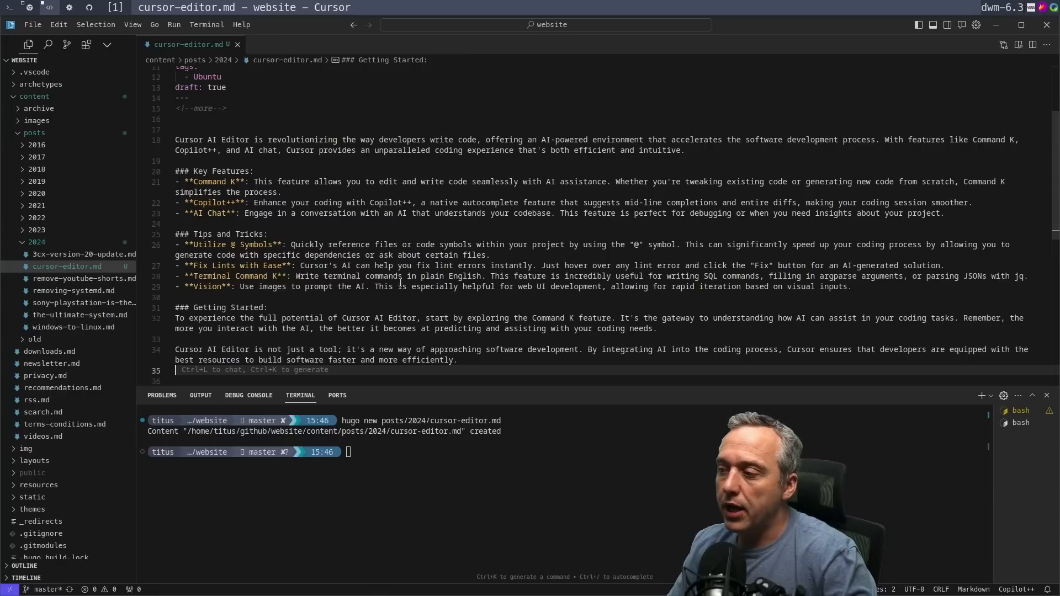
# - Select the post text from line 18 through the first Tips and Tricks bullet
pyautogui.click(1016, 589)
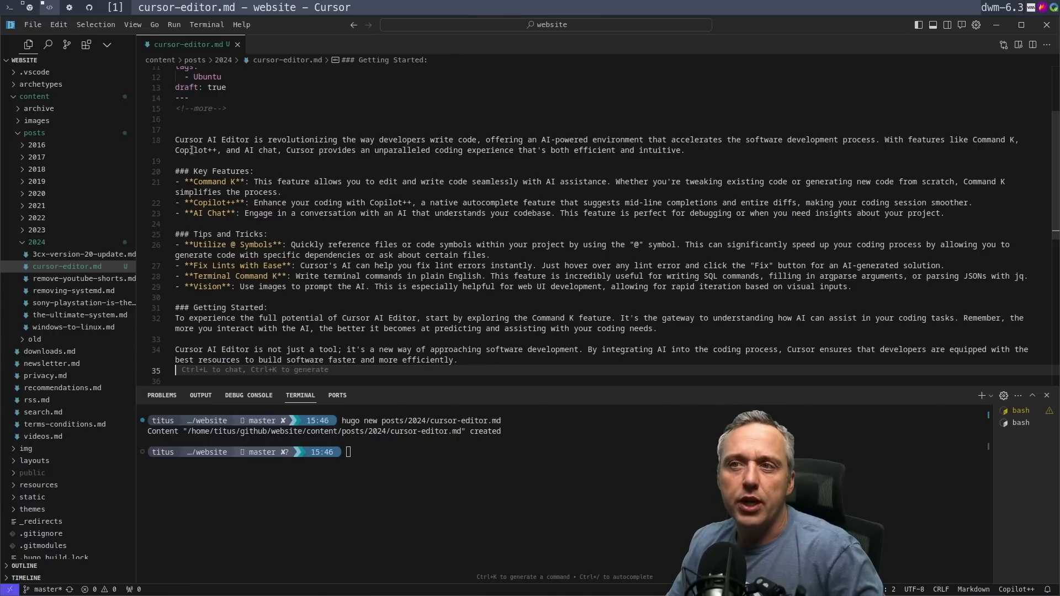
pyautogui.moveTo(175, 139); pyautogui.dragTo(403, 244)
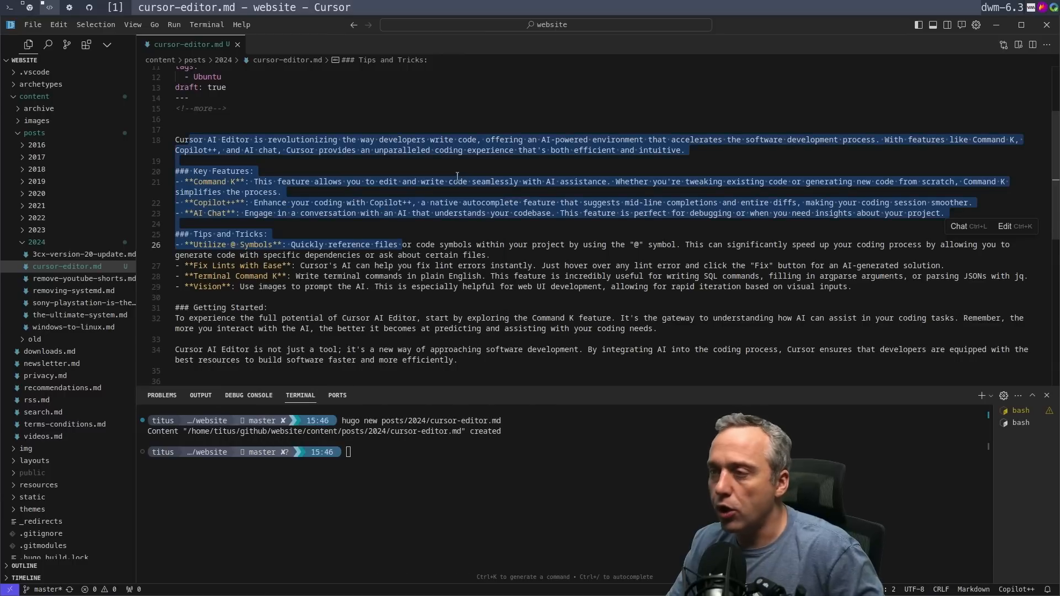
# - Send the selected article text to the AI chat and view the All Chats history
pyautogui.click(967, 225)
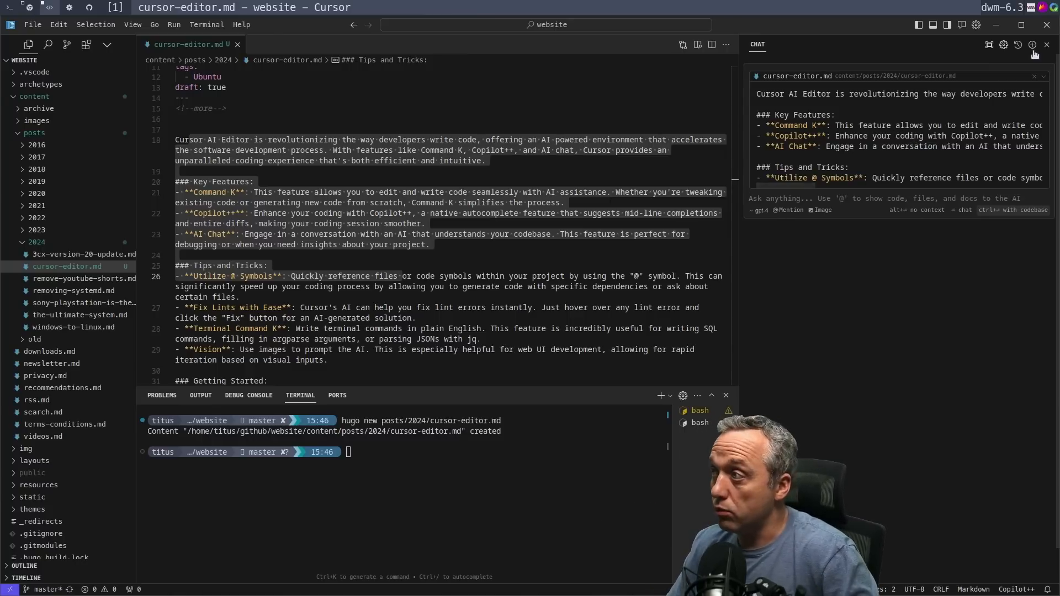
pyautogui.click(1020, 45)
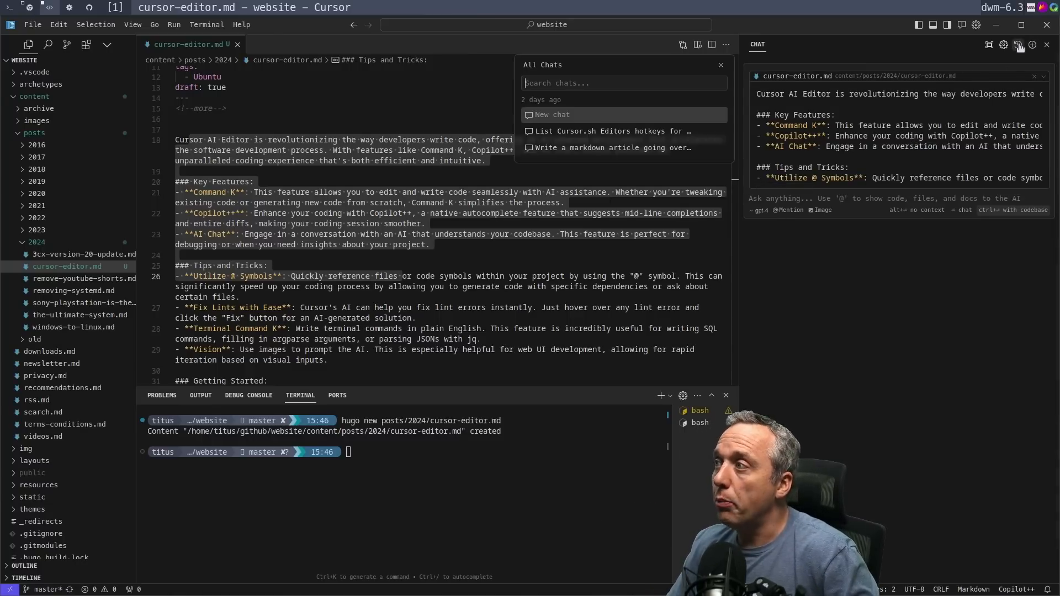
pyautogui.moveTo(578, 112)
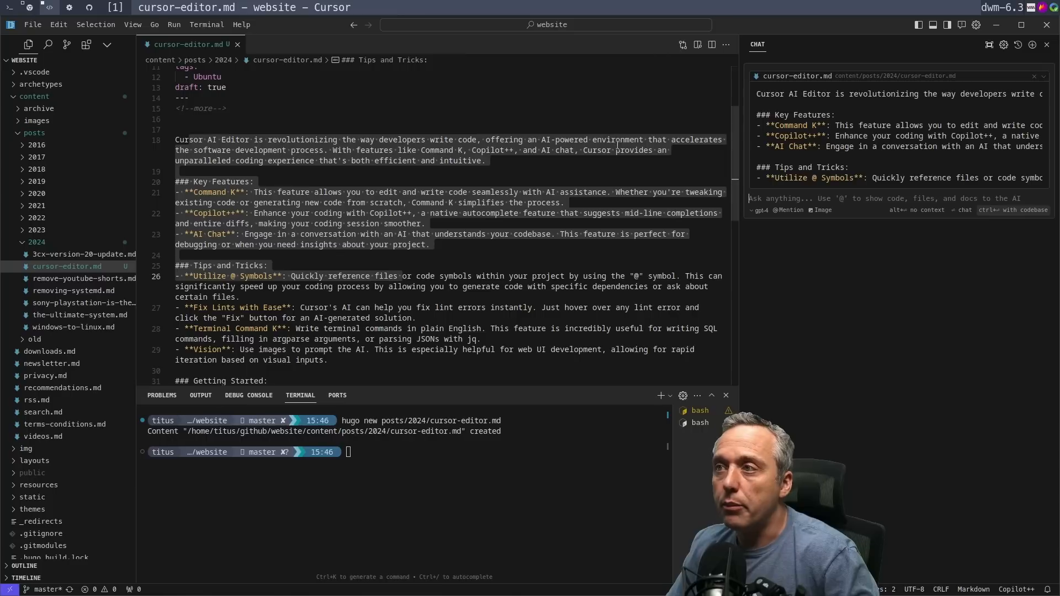
pyautogui.moveTo(889, 272)
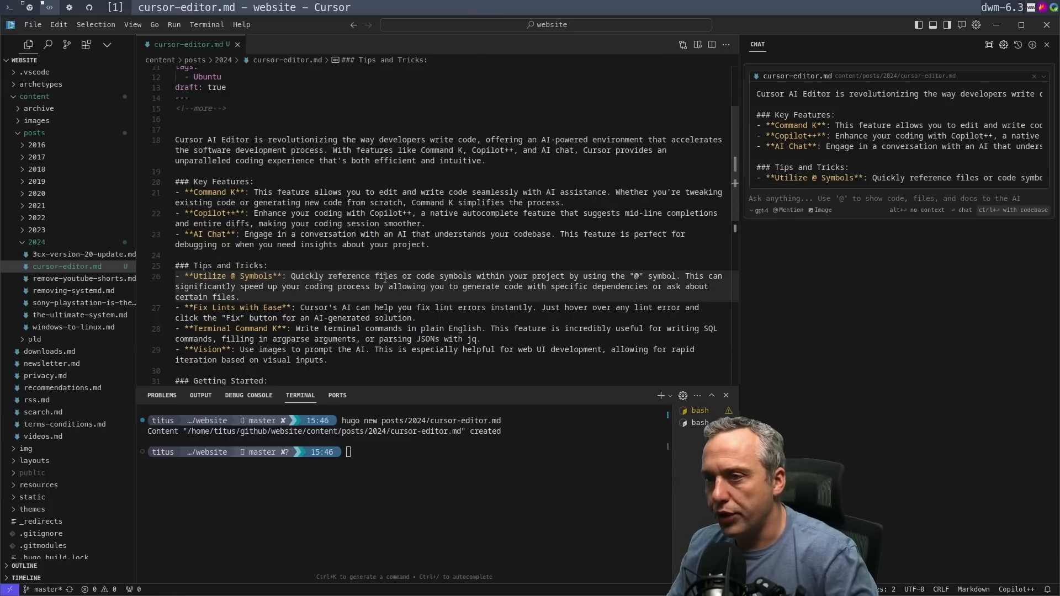
# - Change the ### section headings to ## and add a '**Ctrl L**' bullet after AI Chat
pyautogui.scroll(-3)
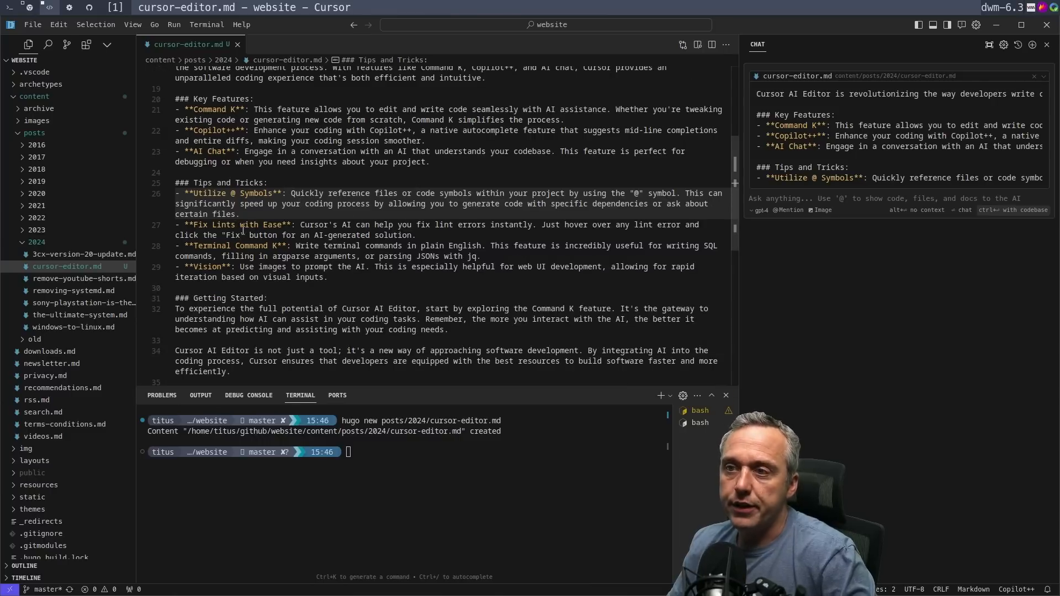
pyautogui.scroll(-3)
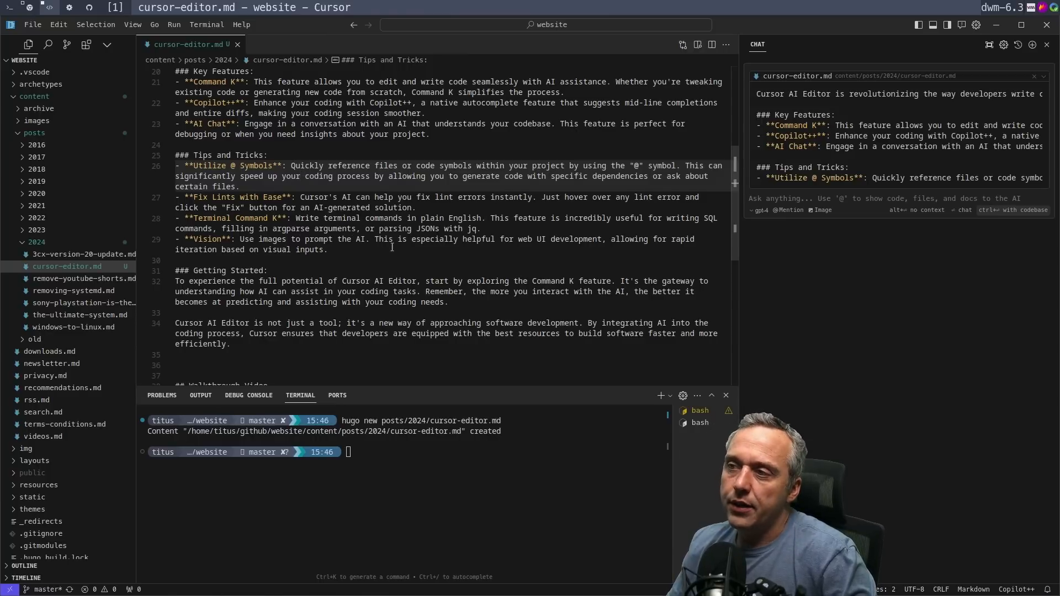
pyautogui.moveTo(521, 238); pyautogui.dragTo(328, 249)
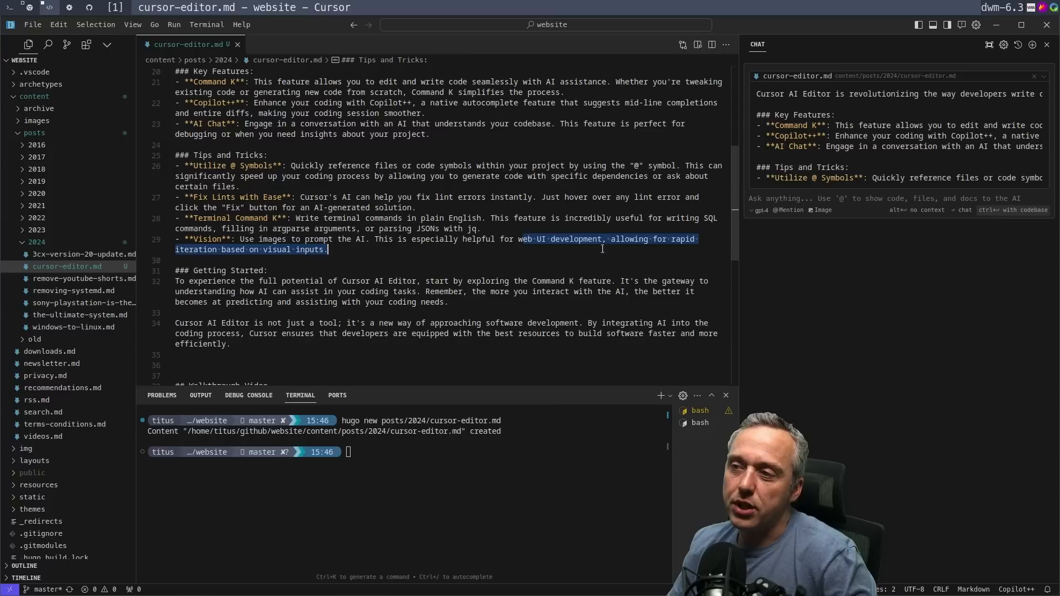
pyautogui.click(553, 252)
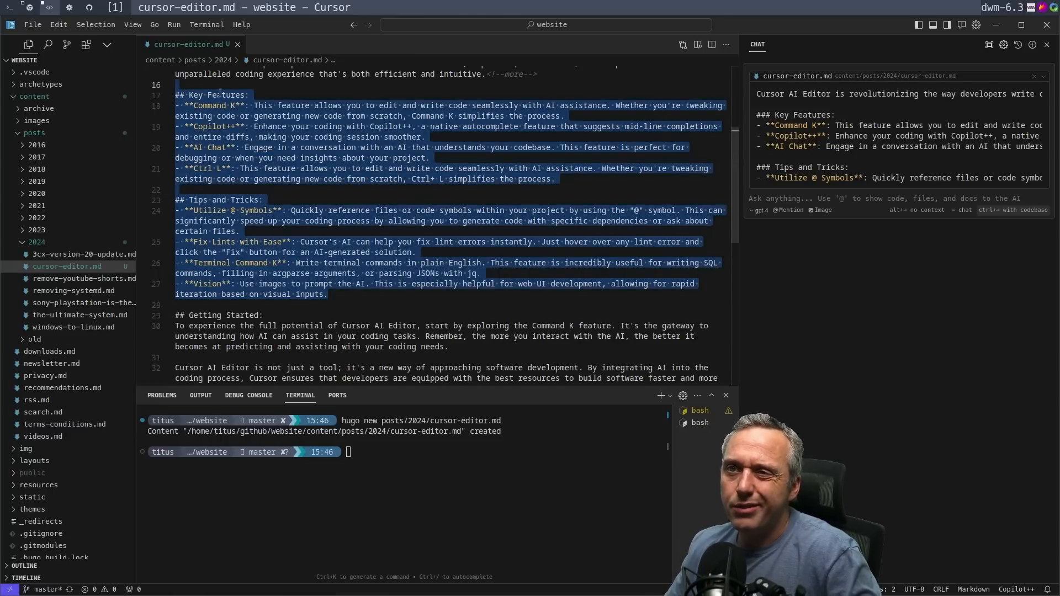
# - Use the Ctrl+K AI edit prompt 'change command k to ctrl+k' on the selected sections
pyautogui.press('Ctrl+k')
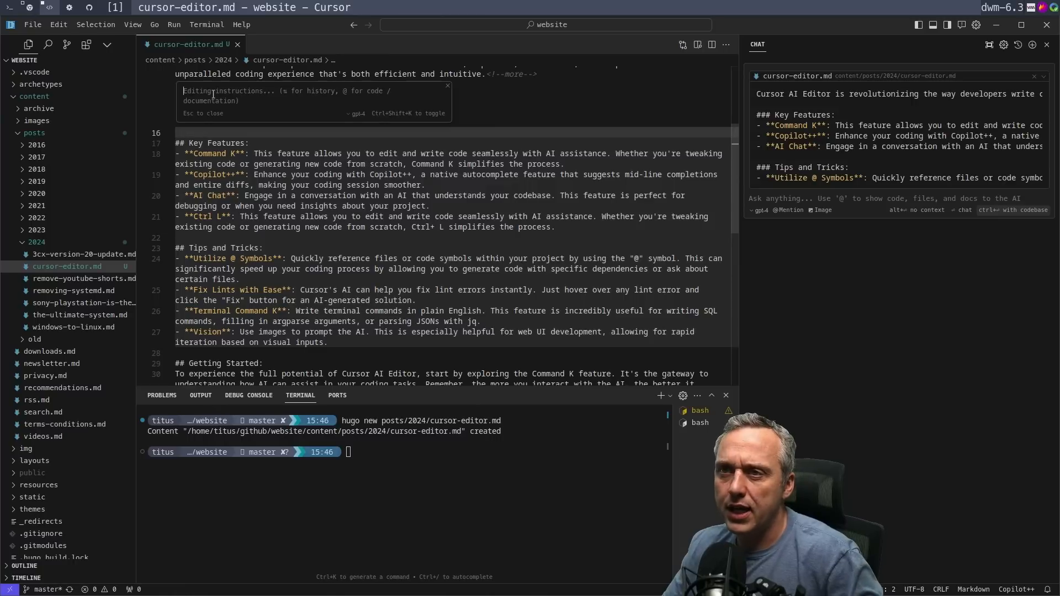
pyautogui.write('dhqnt')
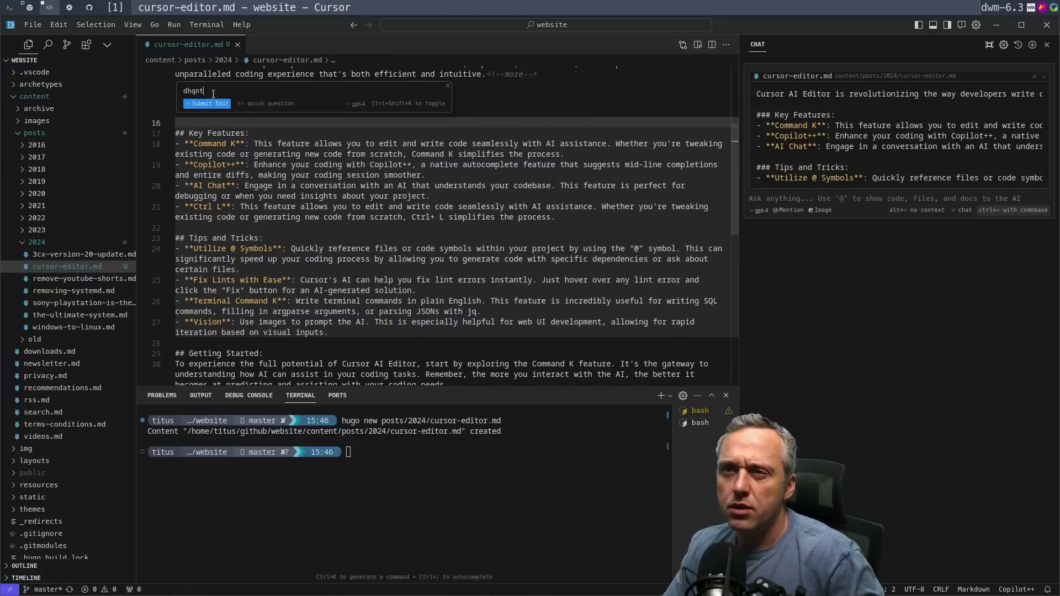
pyautogui.write('change command k to ctrl+')
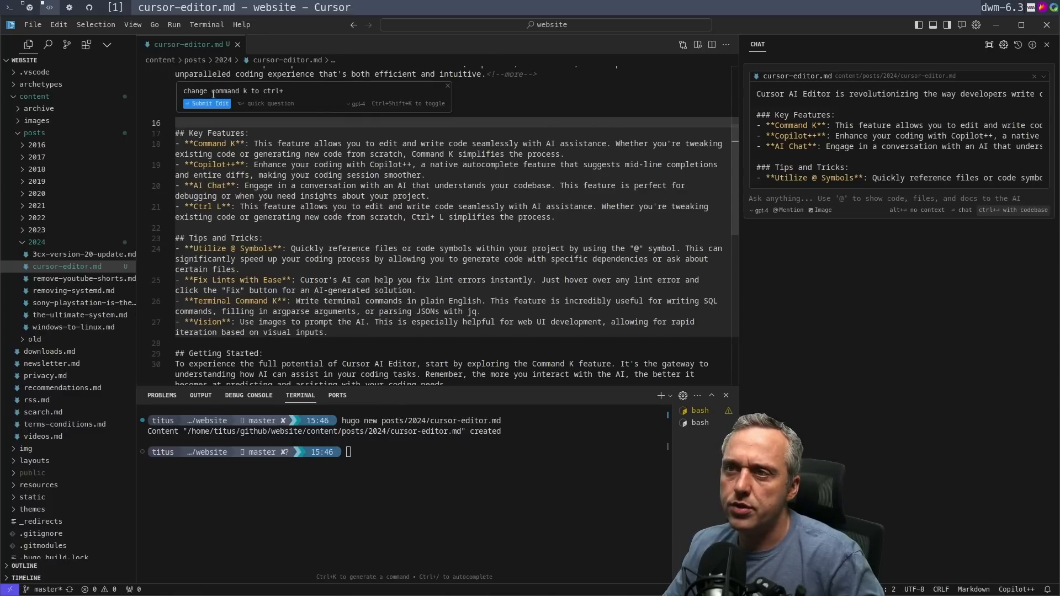
pyautogui.click(207, 103)
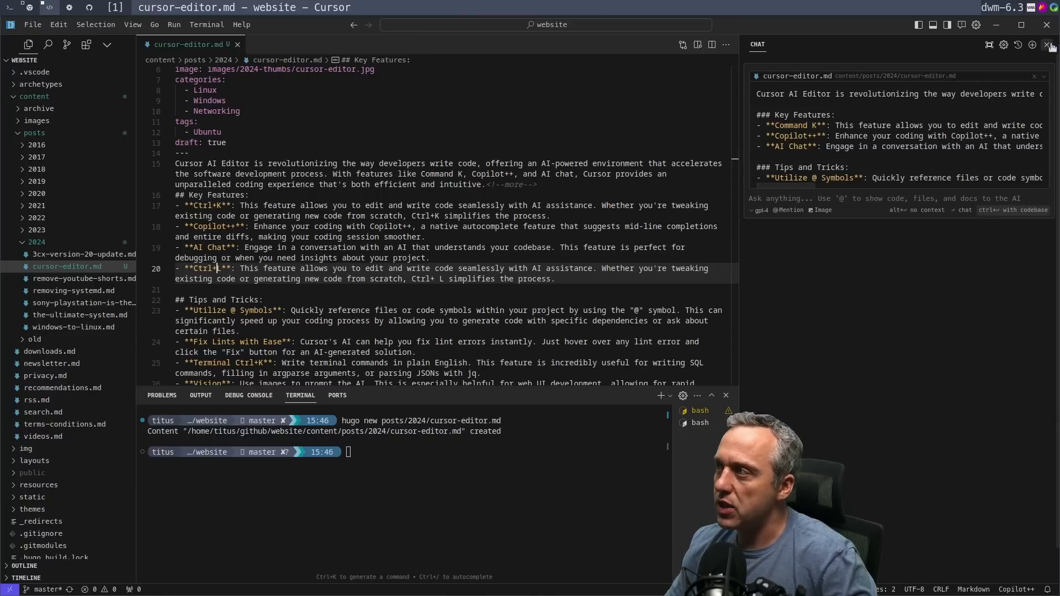
# - Close the AI chat panel and run 'hugo server' in the terminal
pyautogui.click(1050, 44)
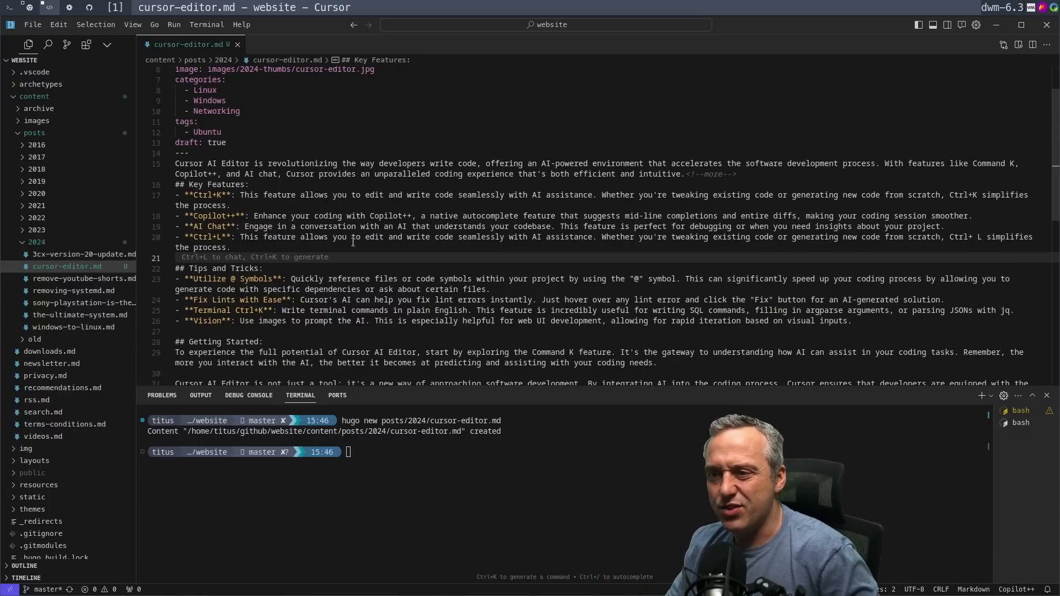
pyautogui.write('hug')
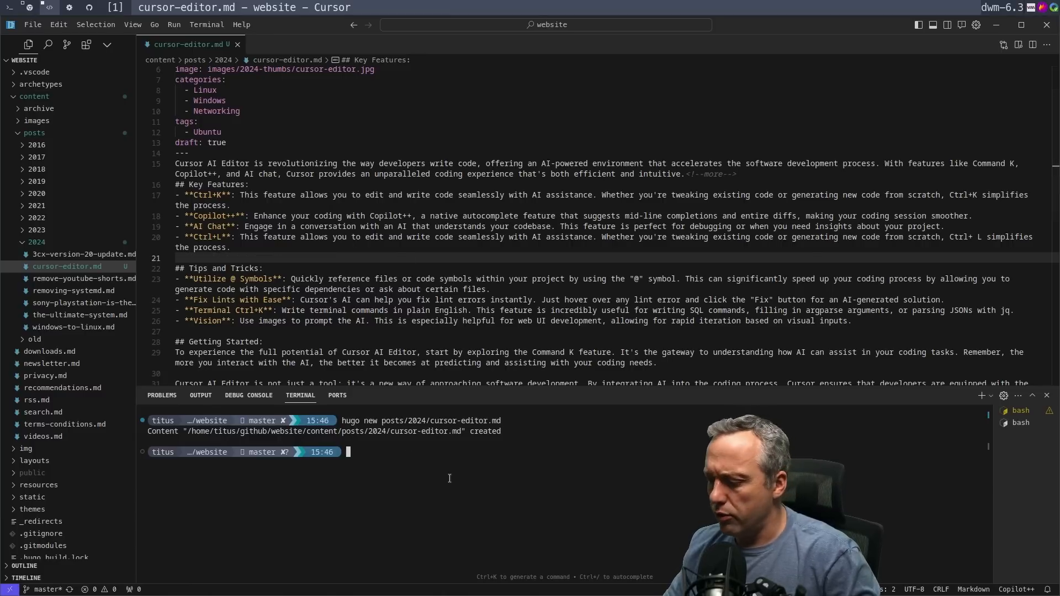
pyautogui.write('hugo server')
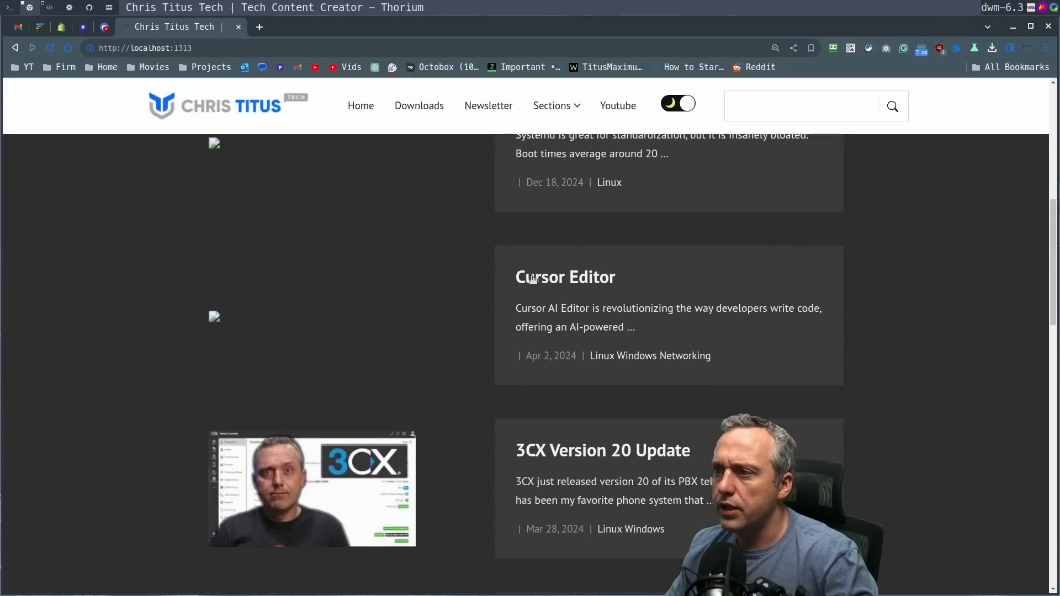
# - Open the Cursor Editor post on localhost and highlight the Terminal Ctrl+K and Vision tips
pyautogui.click(564, 277)
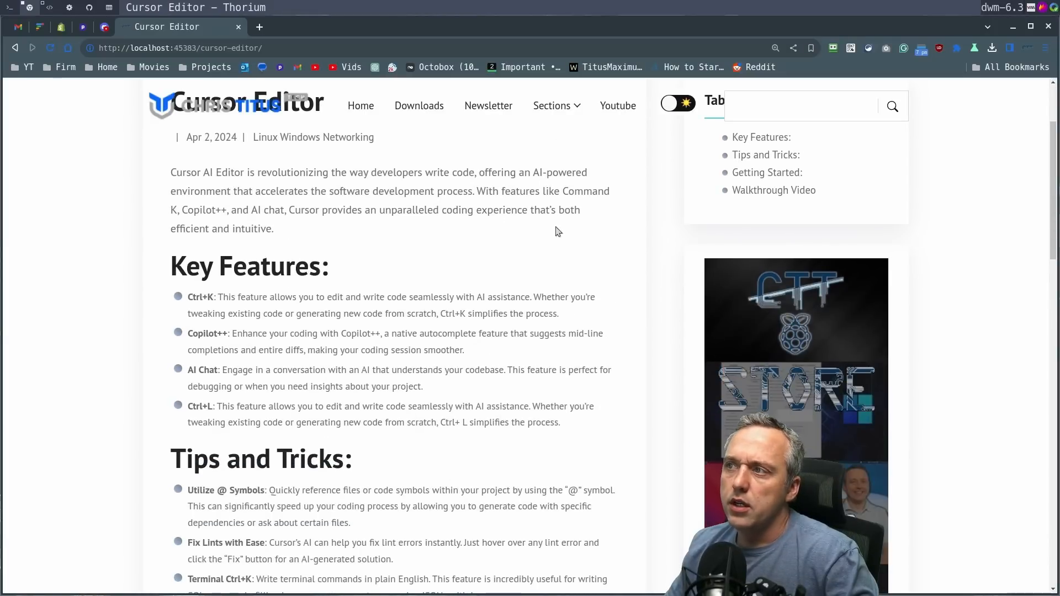
pyautogui.click(677, 106)
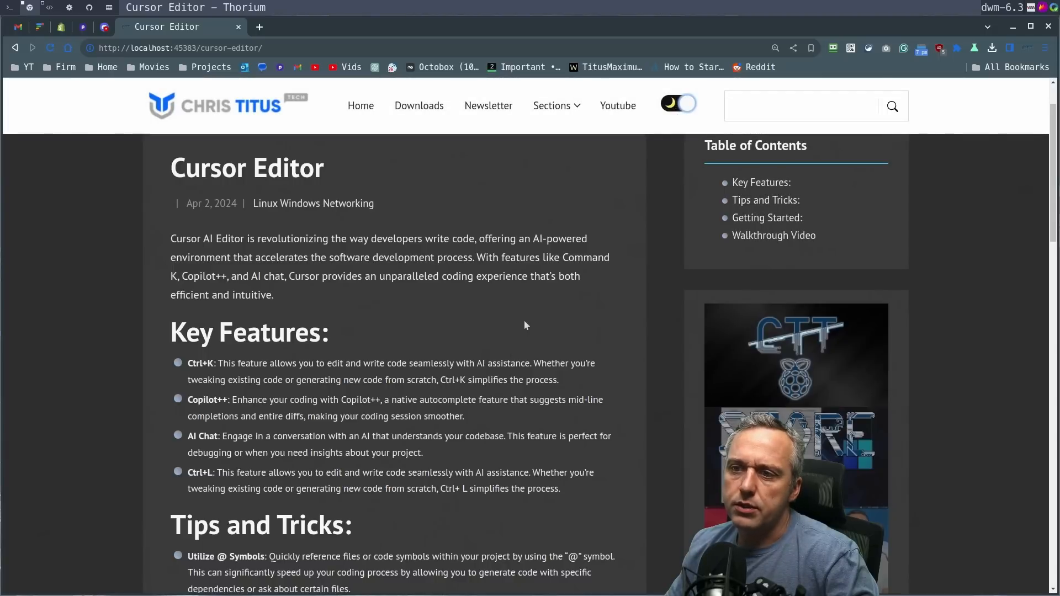
pyautogui.moveTo(520, 349)
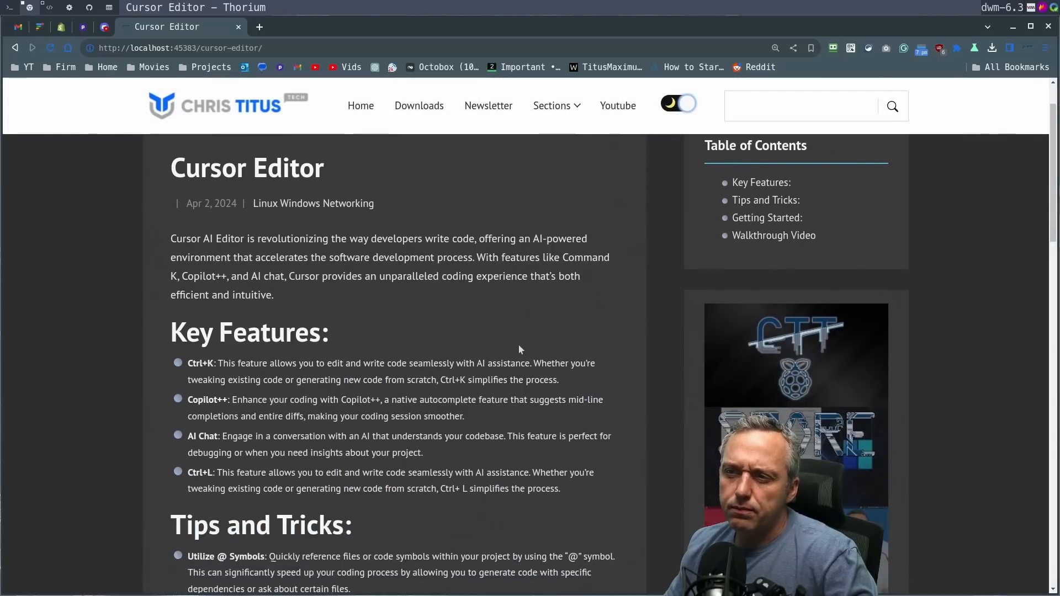
pyautogui.scroll(-3)
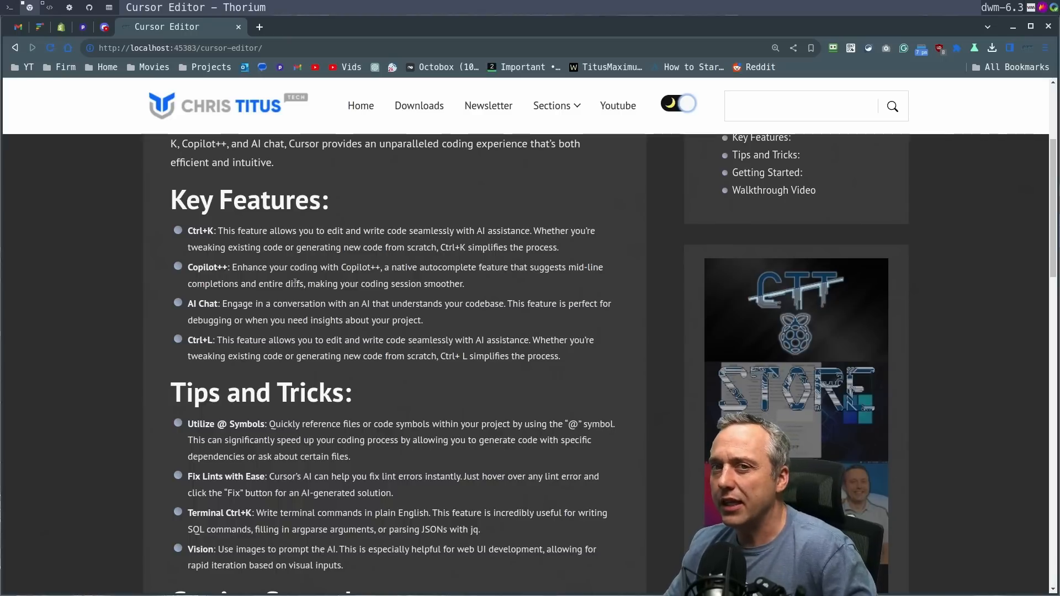
pyautogui.scroll(-3)
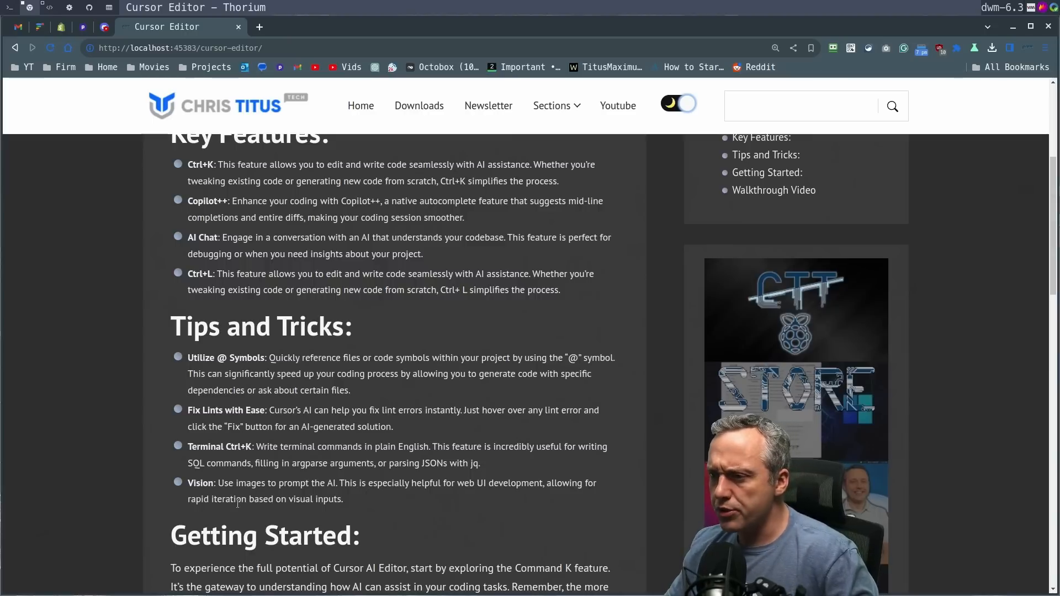
pyautogui.moveTo(226, 446); pyautogui.dragTo(379, 482)
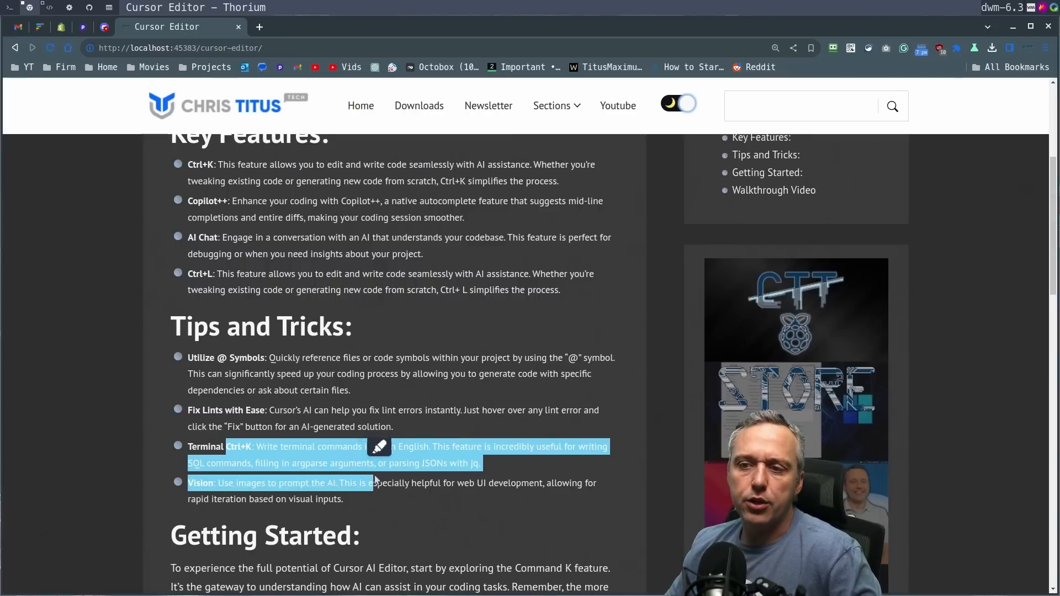